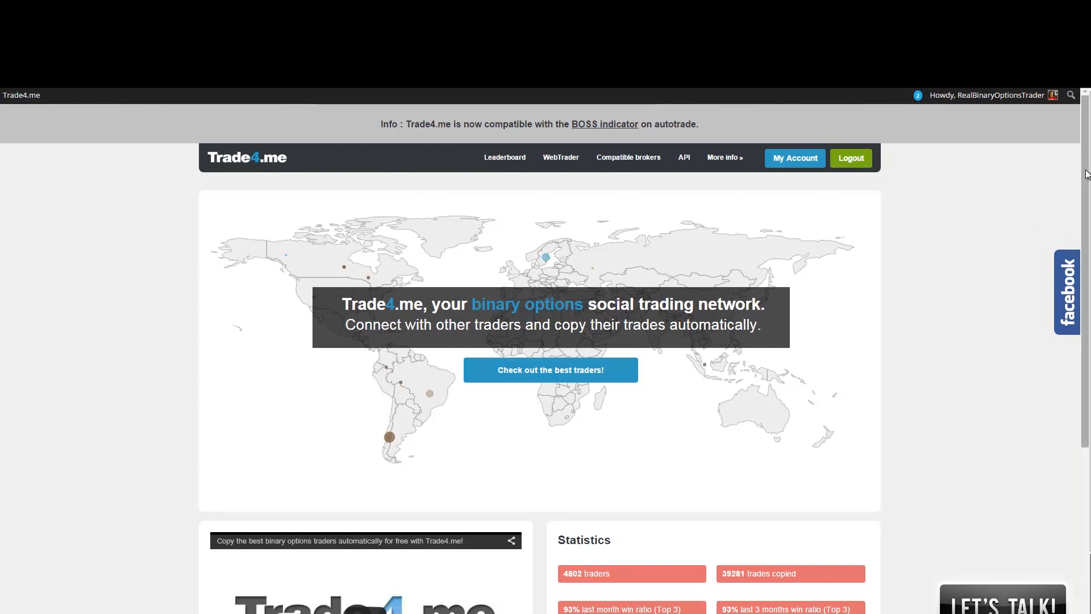
Review the three-month profitability leaderboard, highlighting the top trader's 333 trade count
scroll("down", 3)
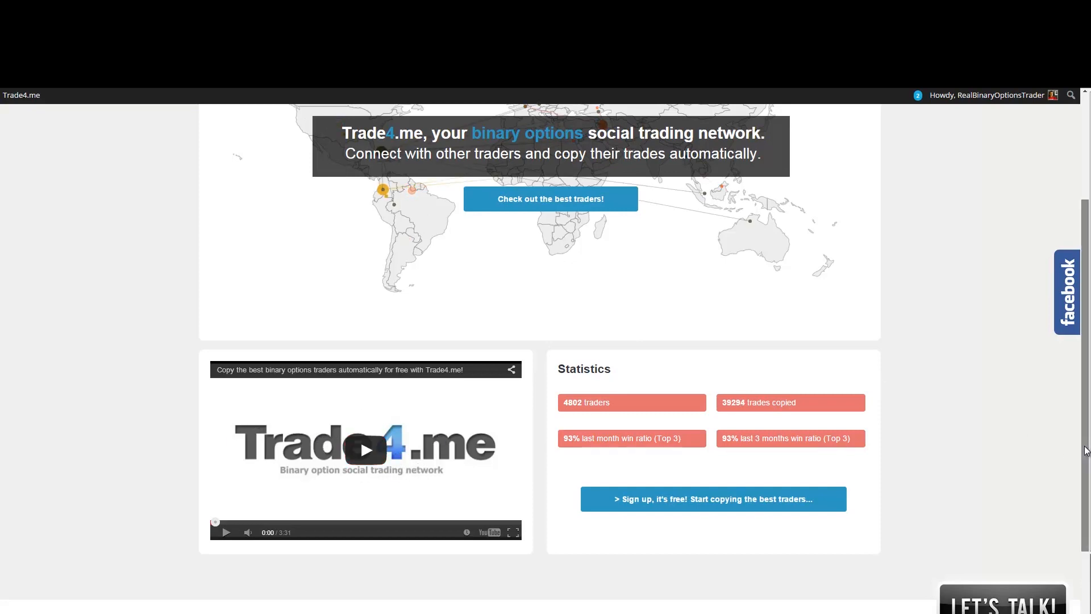
scroll("up", 3)
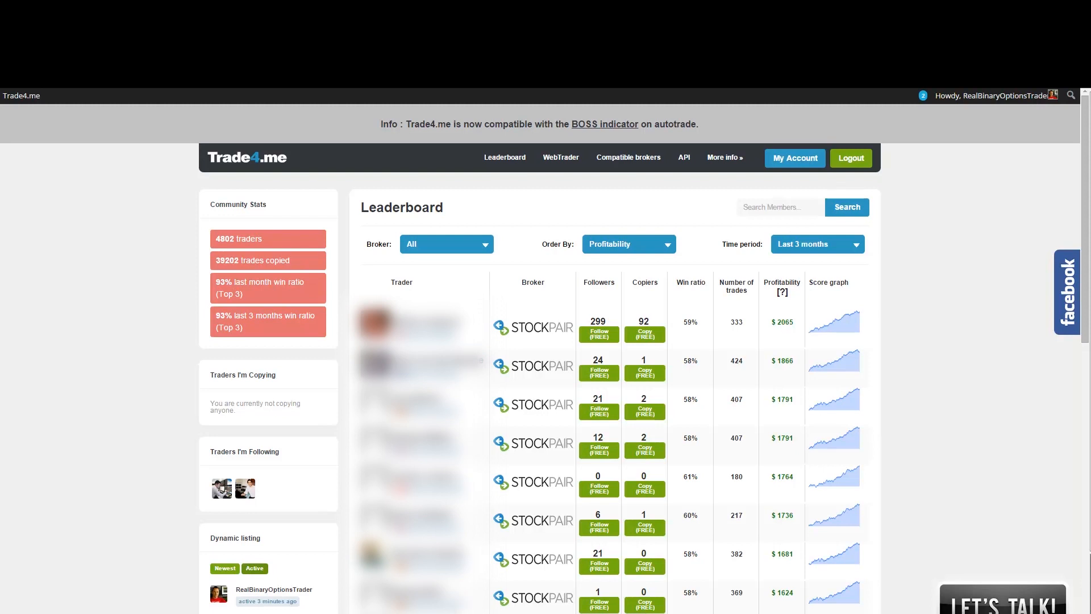
mouse_move(489, 299)
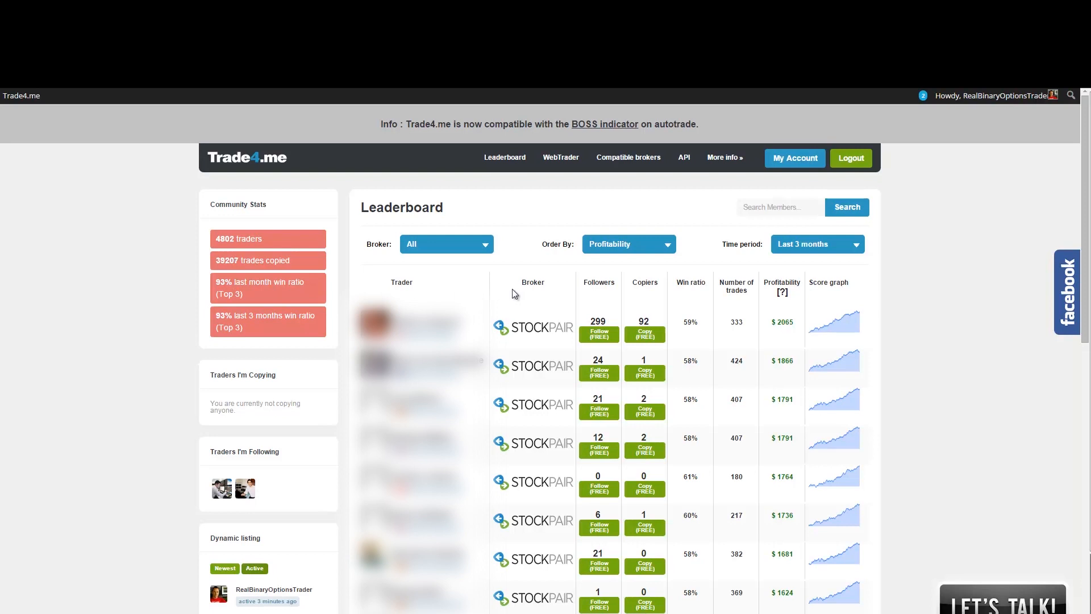
mouse_move(659, 321)
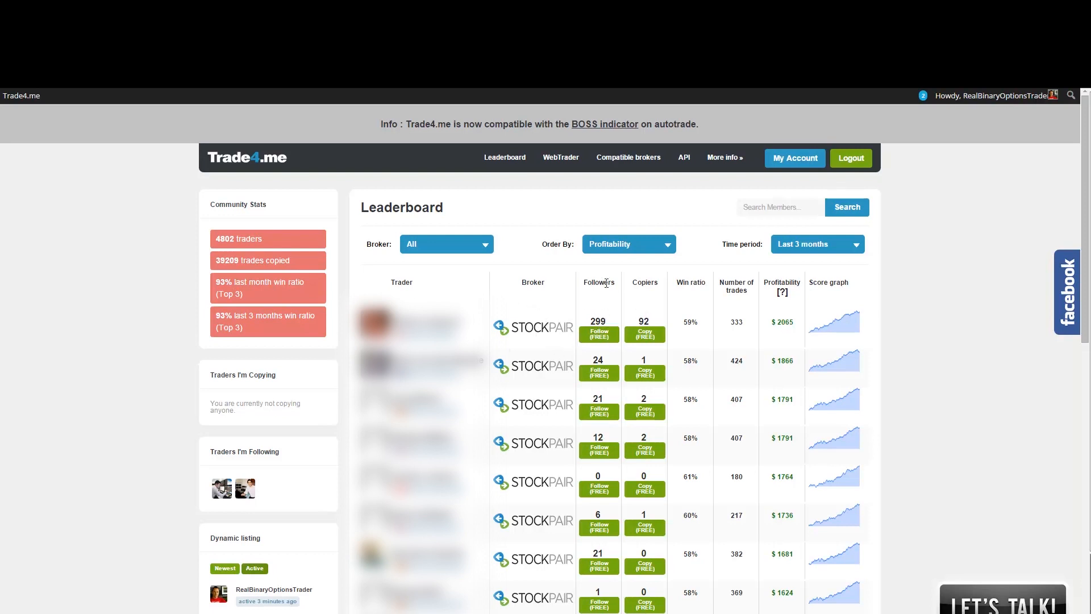
double_click(596, 321)
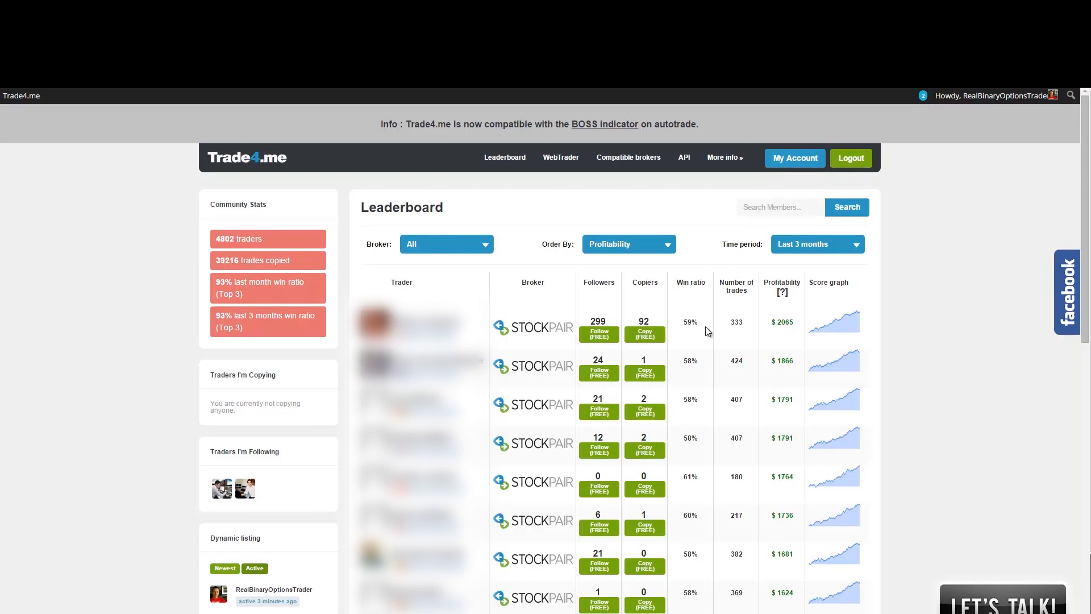
mouse_move(729, 327)
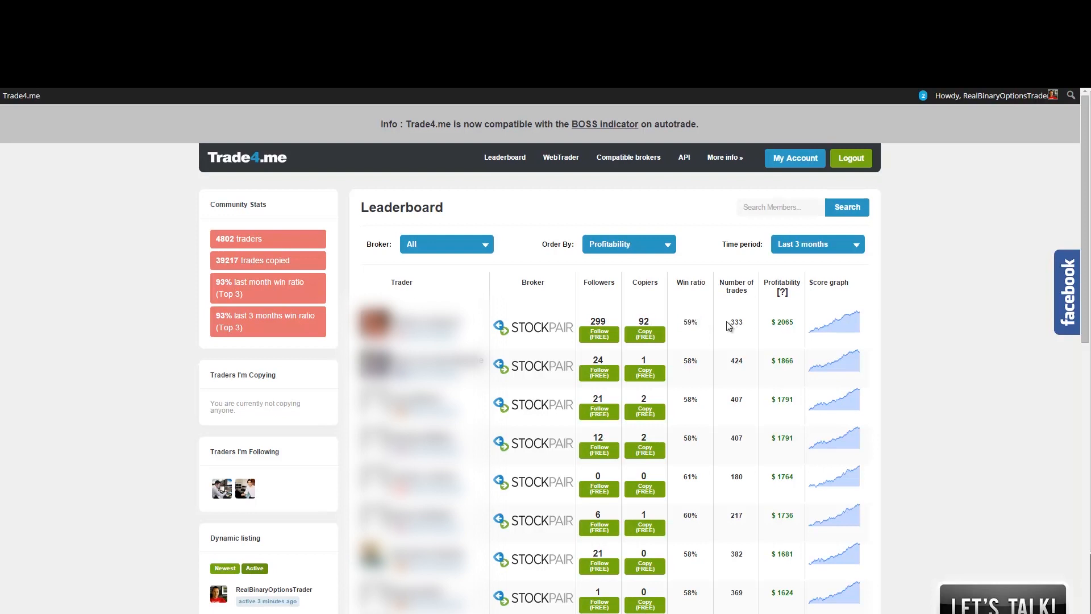
double_click(735, 322)
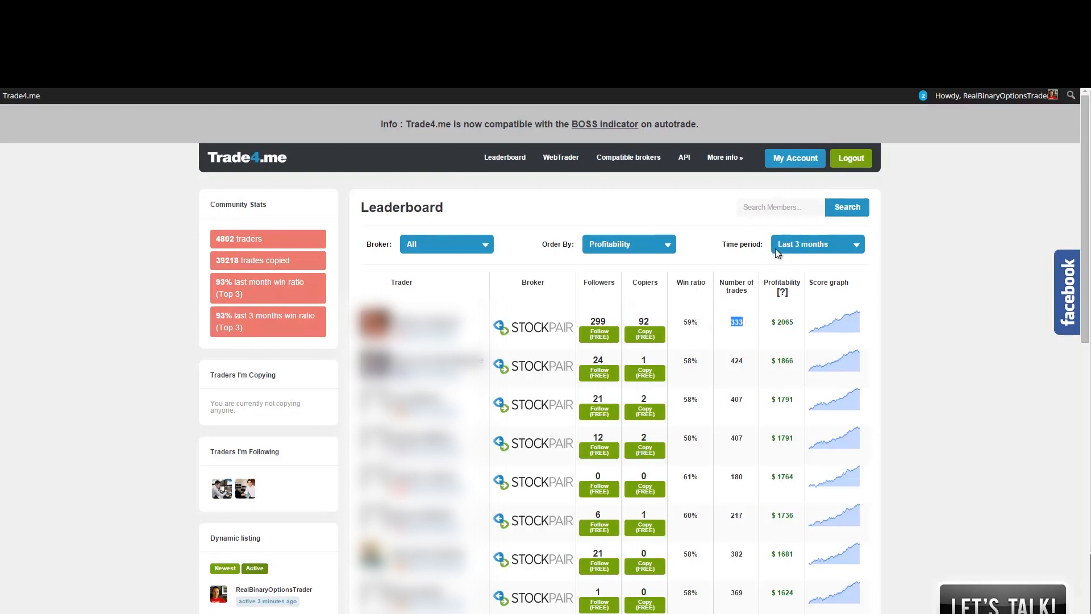
mouse_move(791, 356)
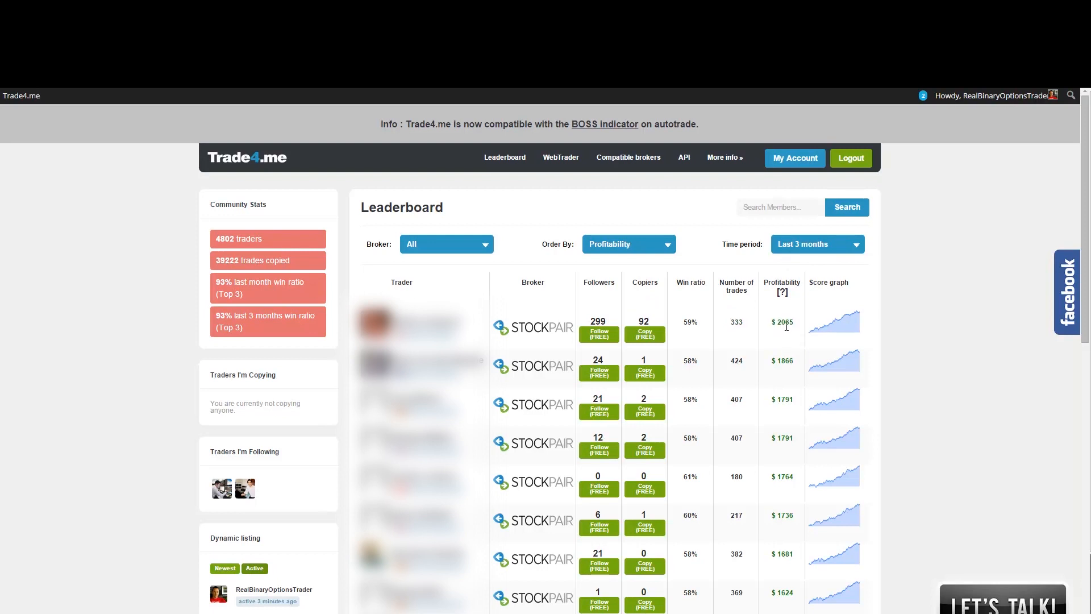
mouse_move(919, 349)
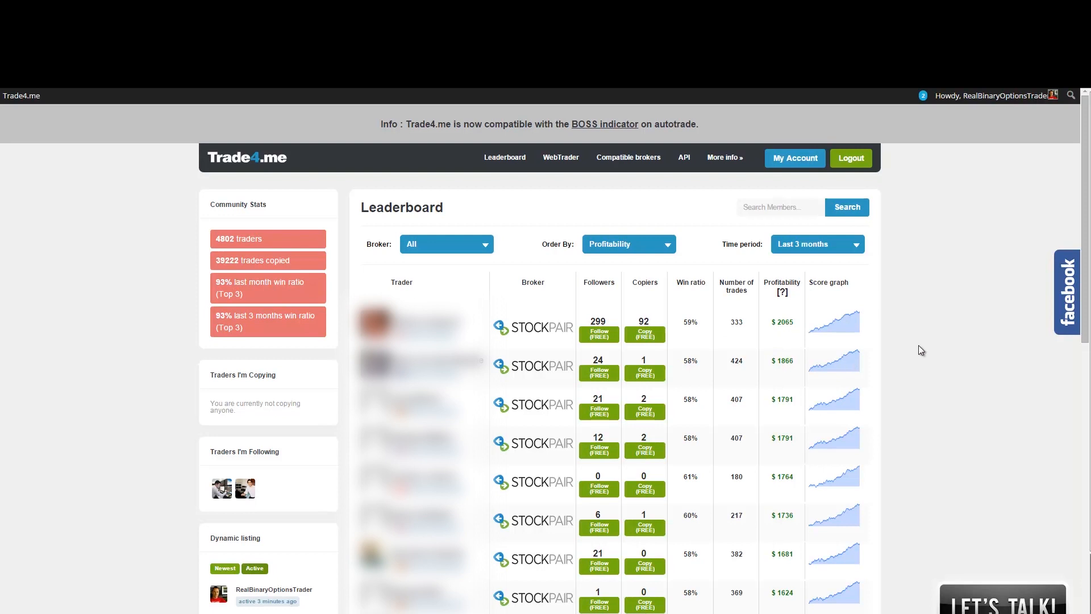
mouse_move(871, 310)
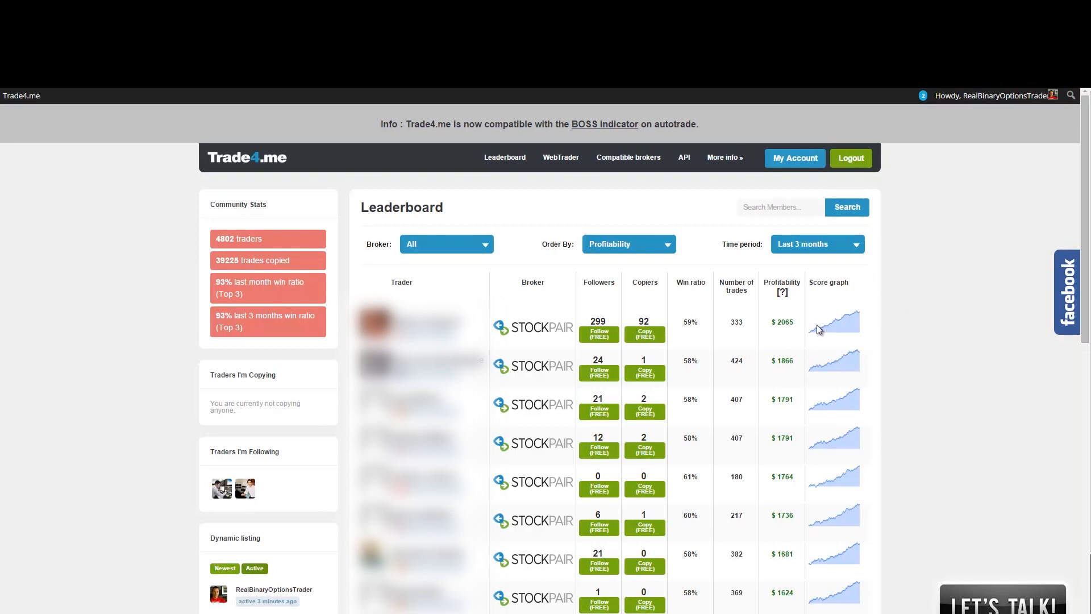
mouse_move(946, 305)
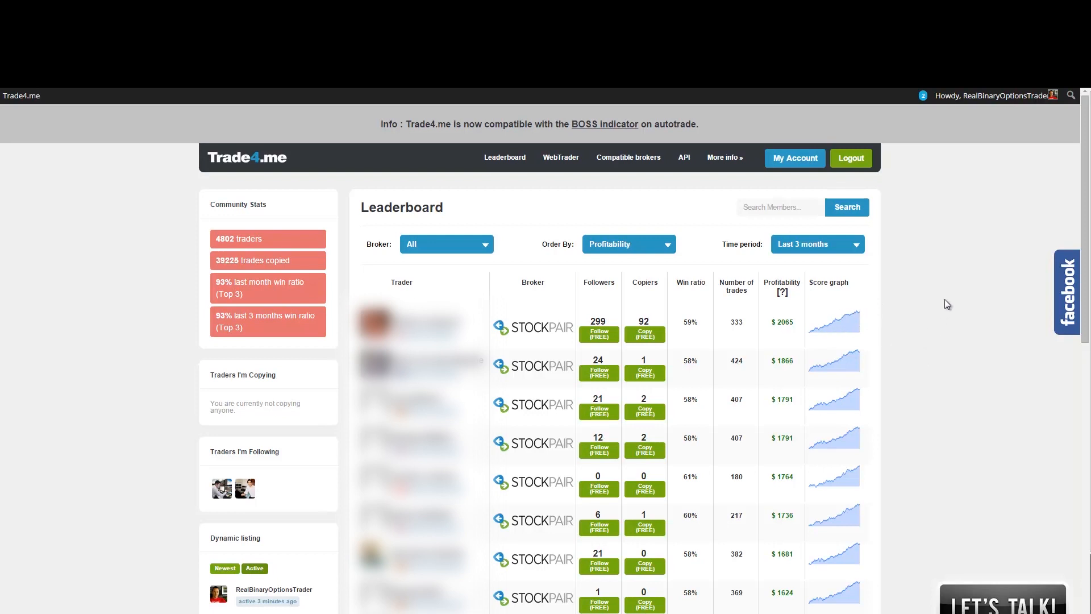
mouse_move(683, 256)
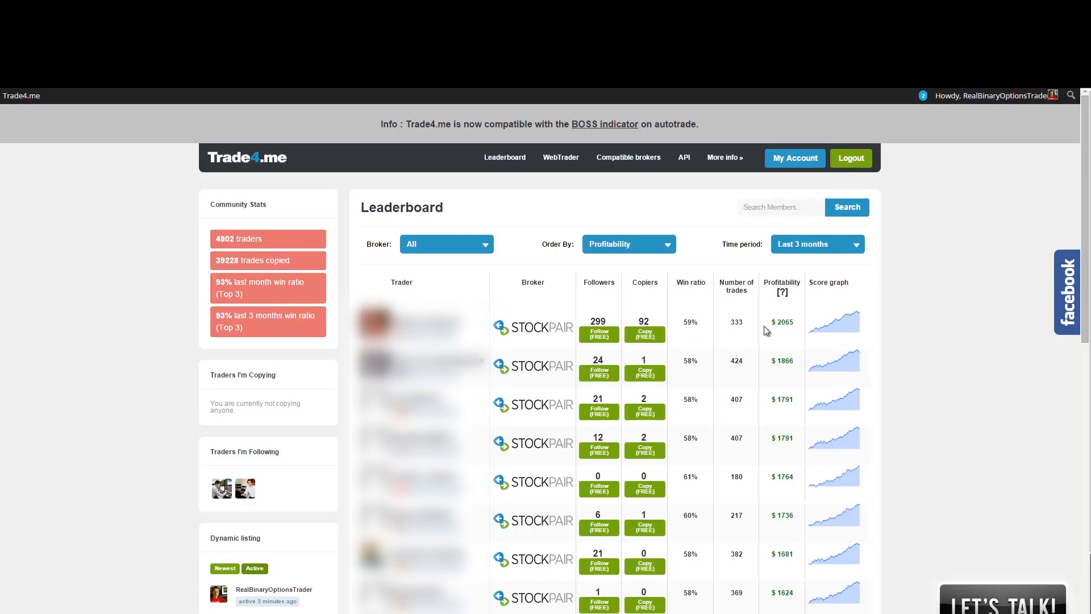
mouse_move(723, 334)
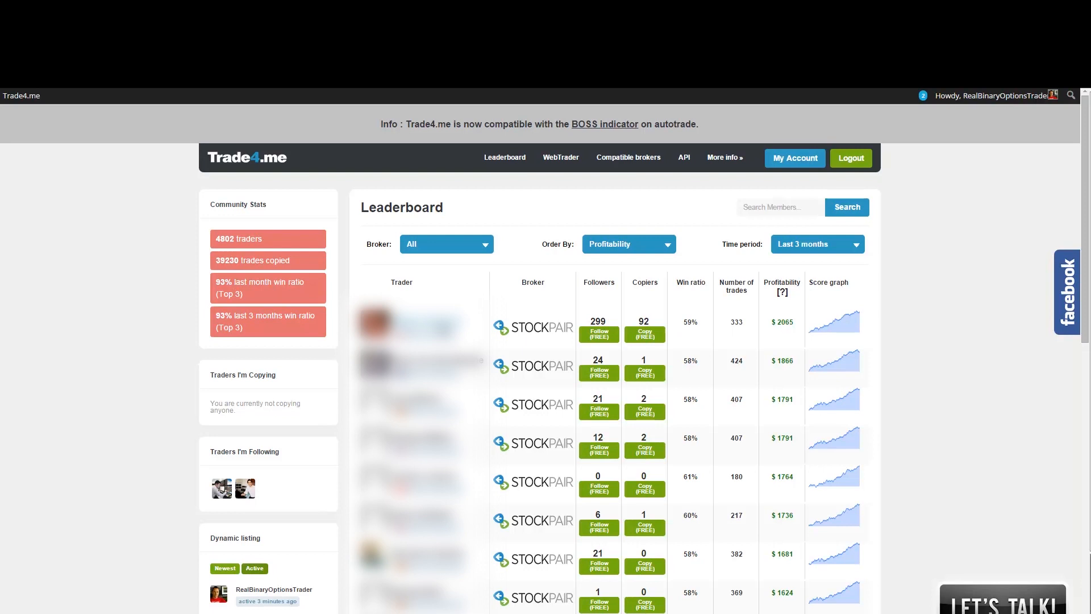
mouse_move(882, 318)
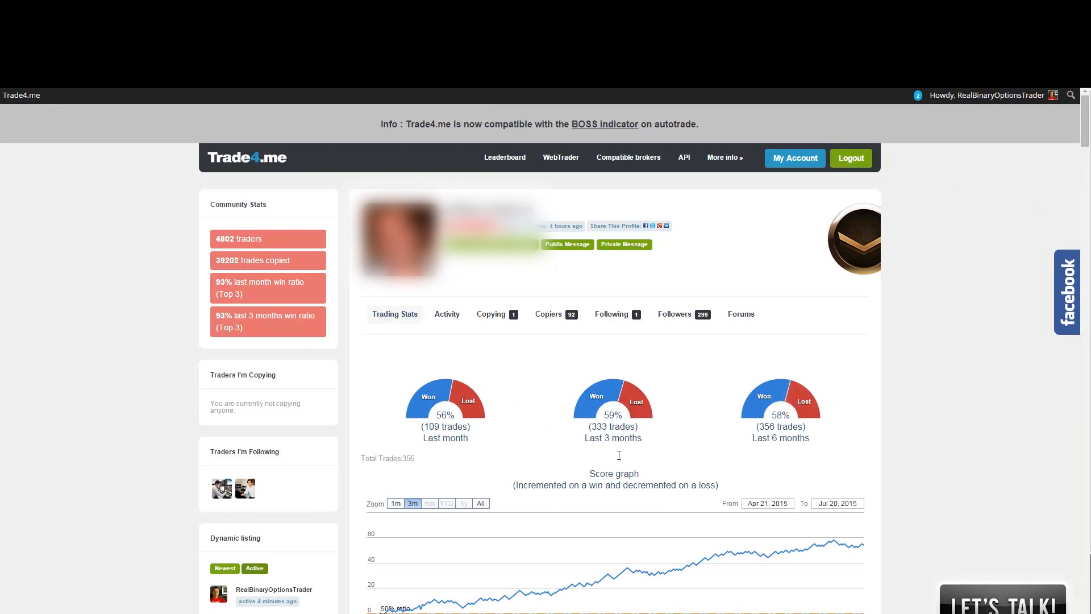
mouse_move(757, 534)
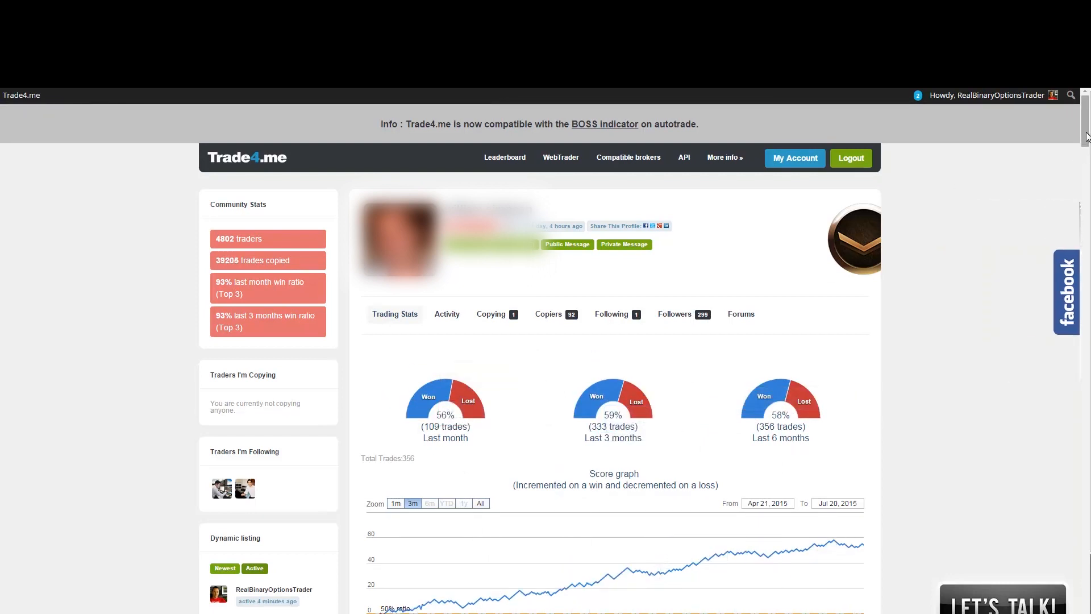
Scroll down the trader's profile to the score graph and Assets Traded chart
scroll("down", 3)
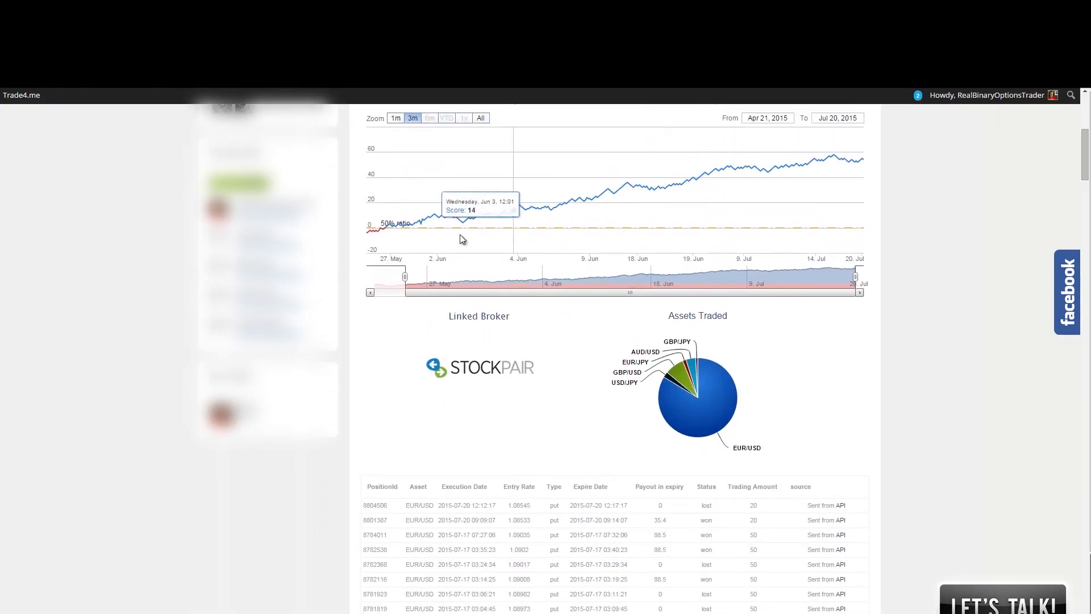
mouse_move(445, 227)
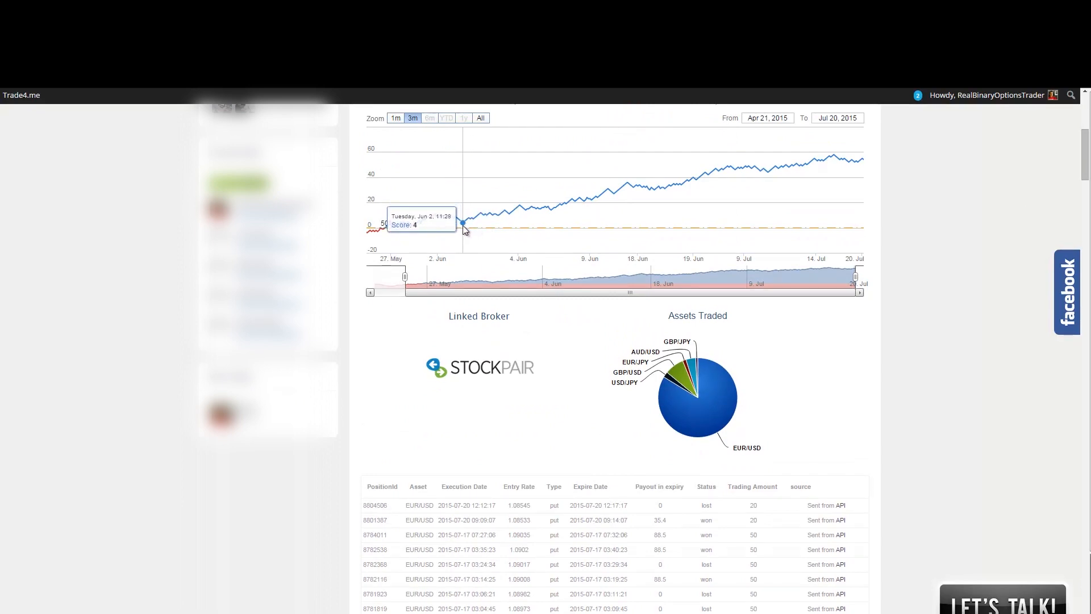
mouse_move(474, 228)
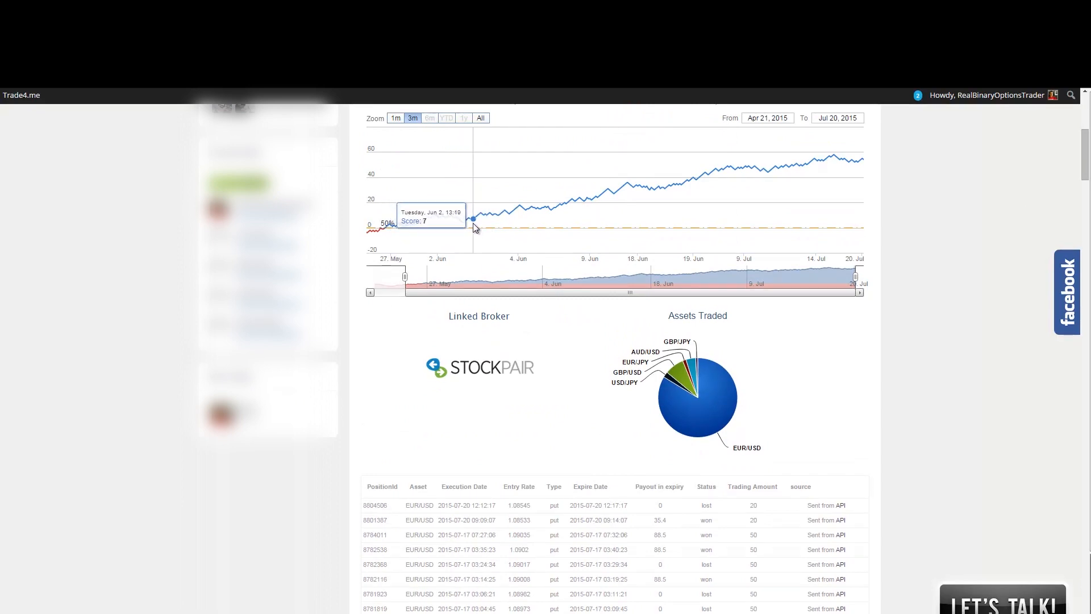
mouse_move(485, 216)
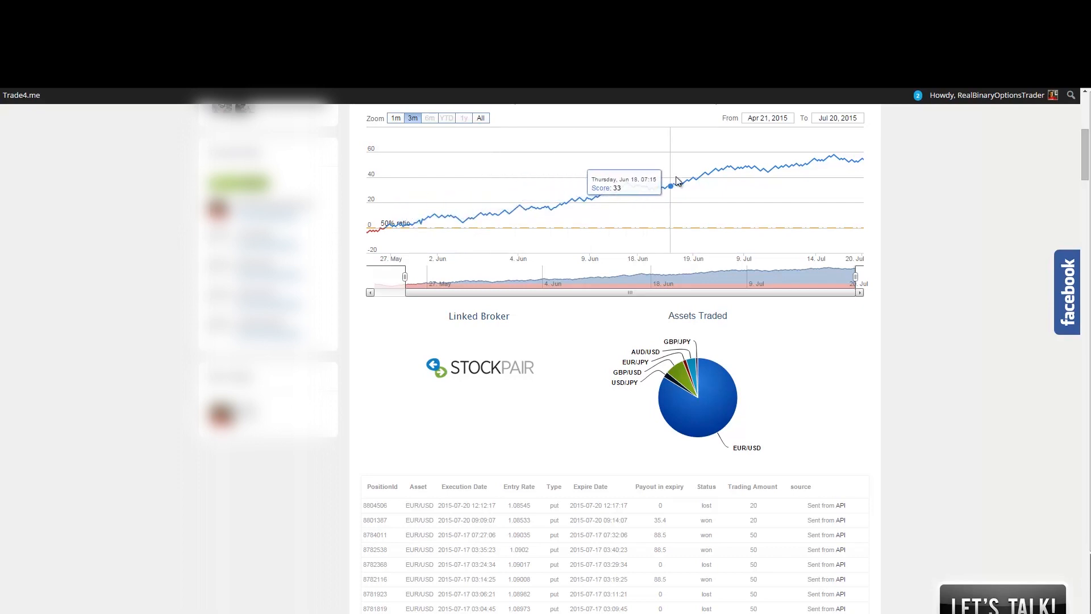
mouse_move(988, 243)
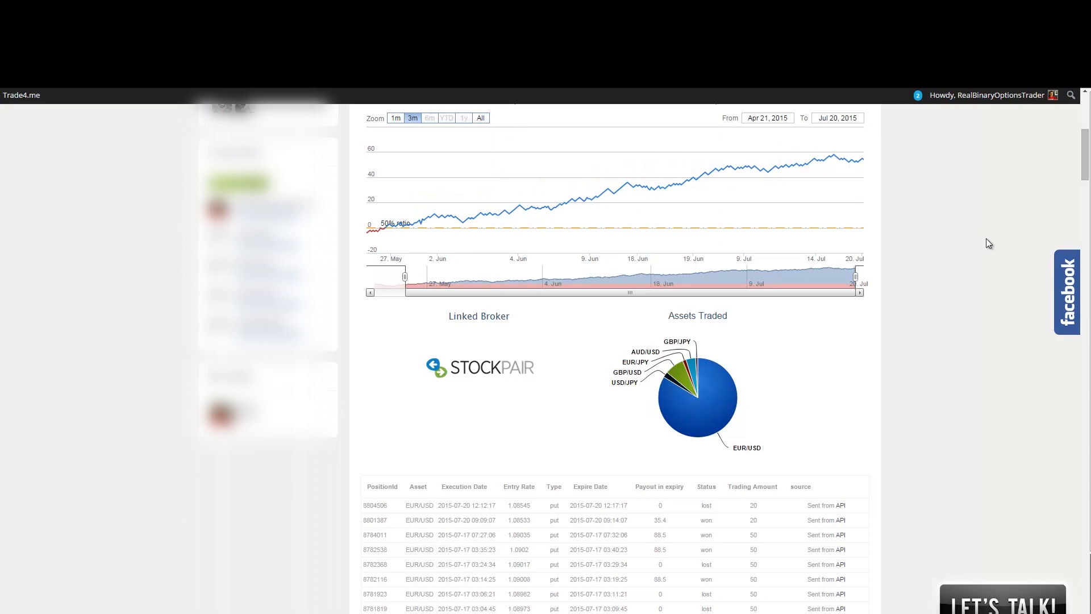
mouse_move(655, 187)
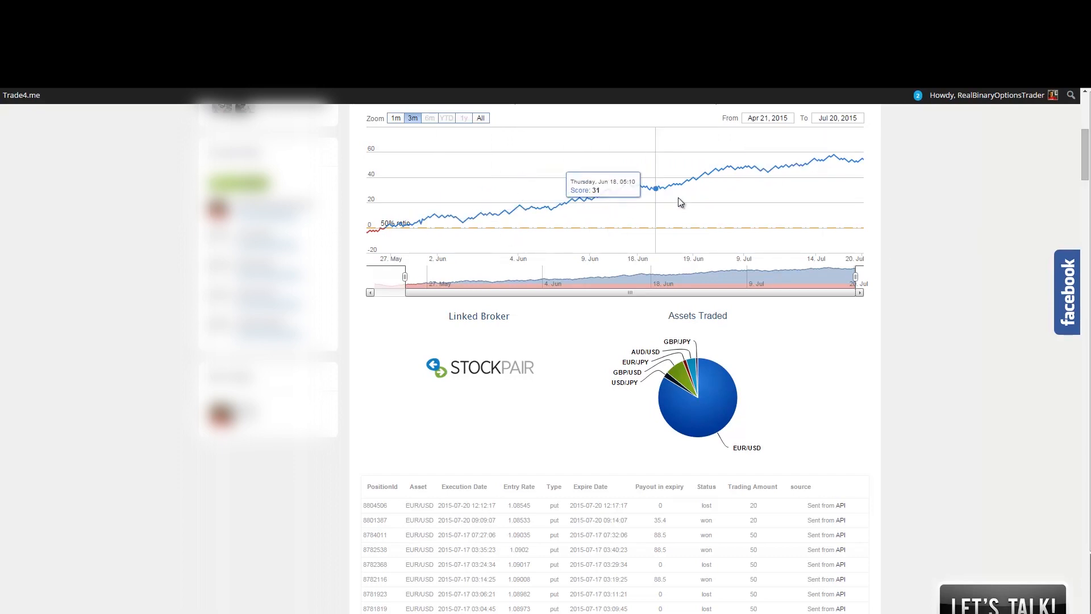
mouse_move(891, 271)
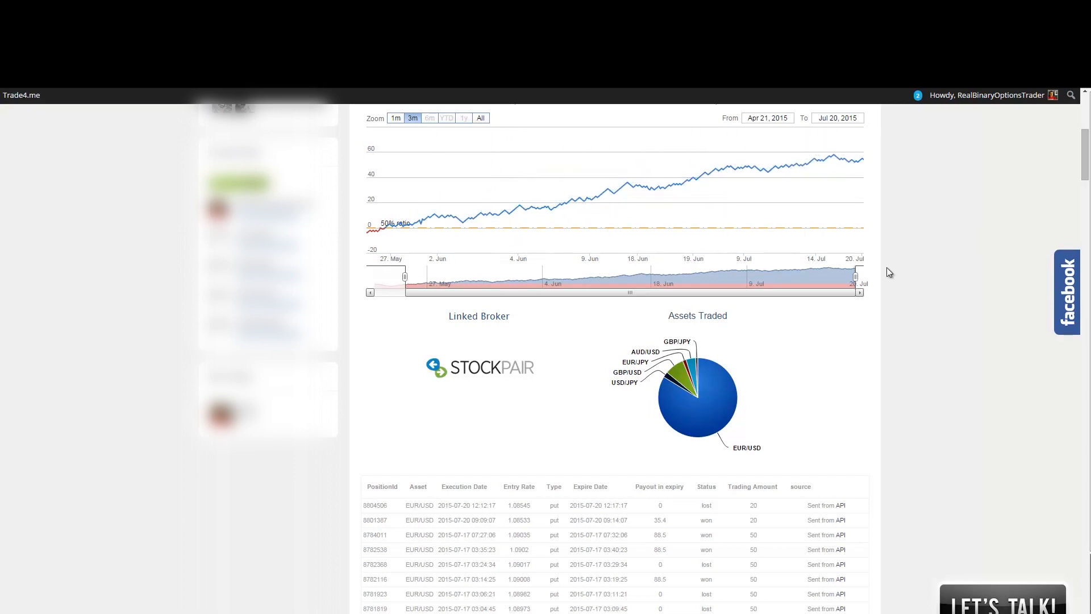
scroll("down", 3)
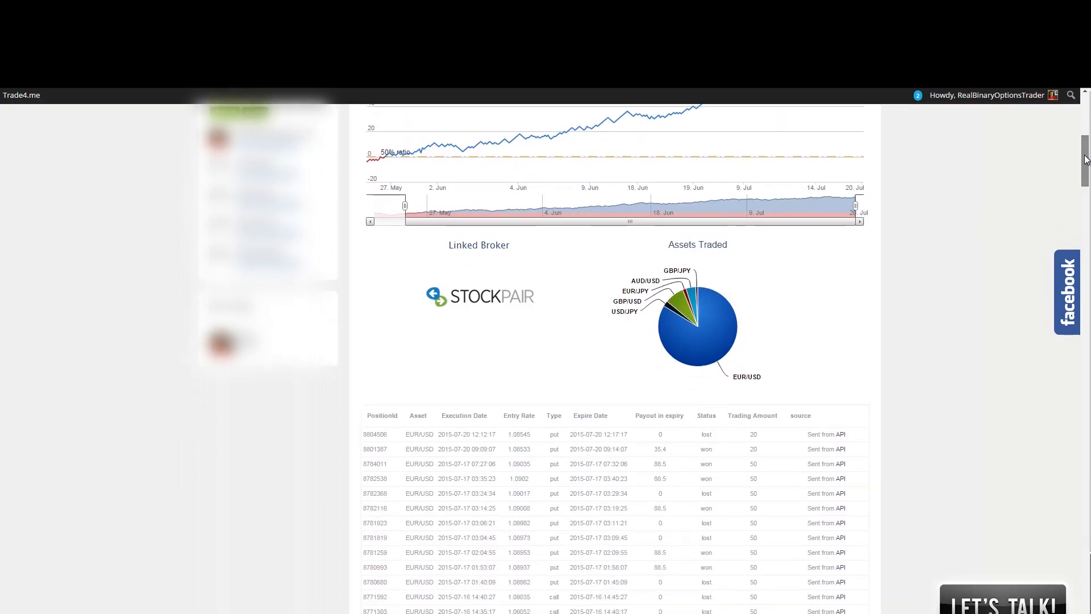
scroll("down", 3)
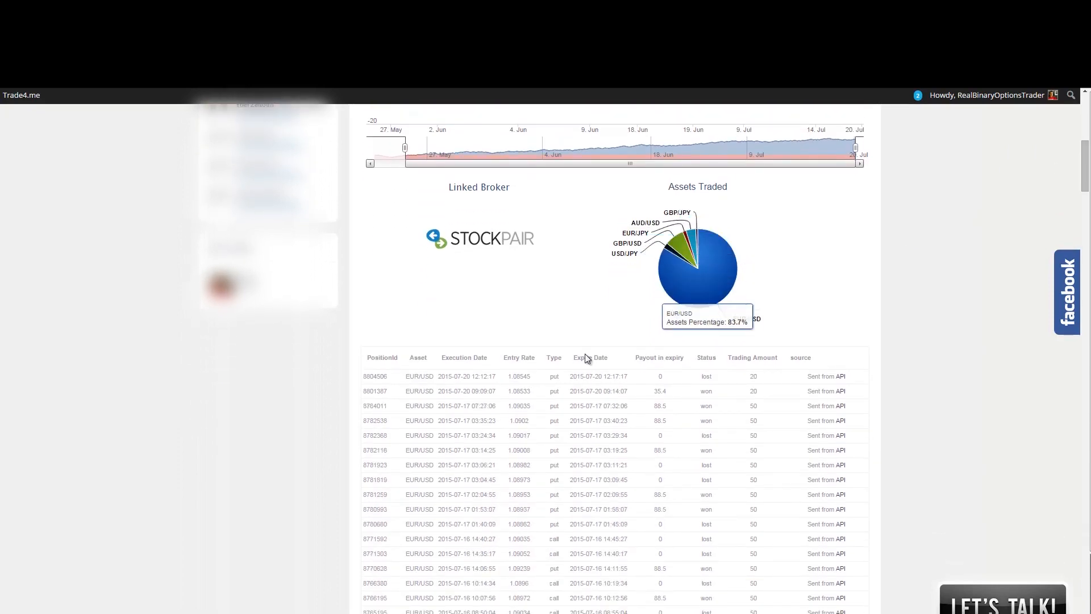
mouse_move(734, 328)
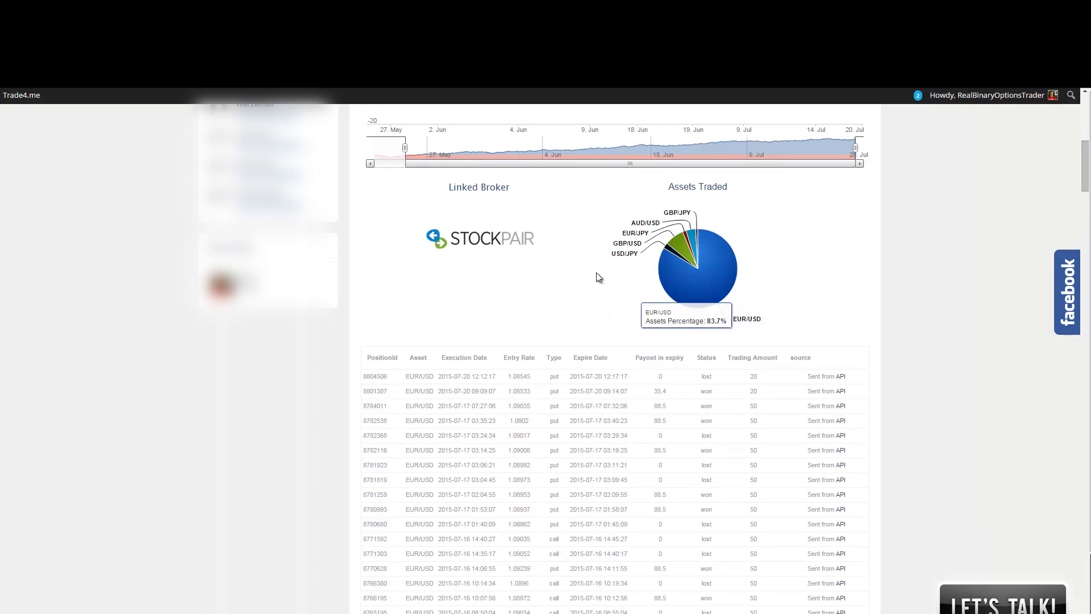
mouse_move(640, 259)
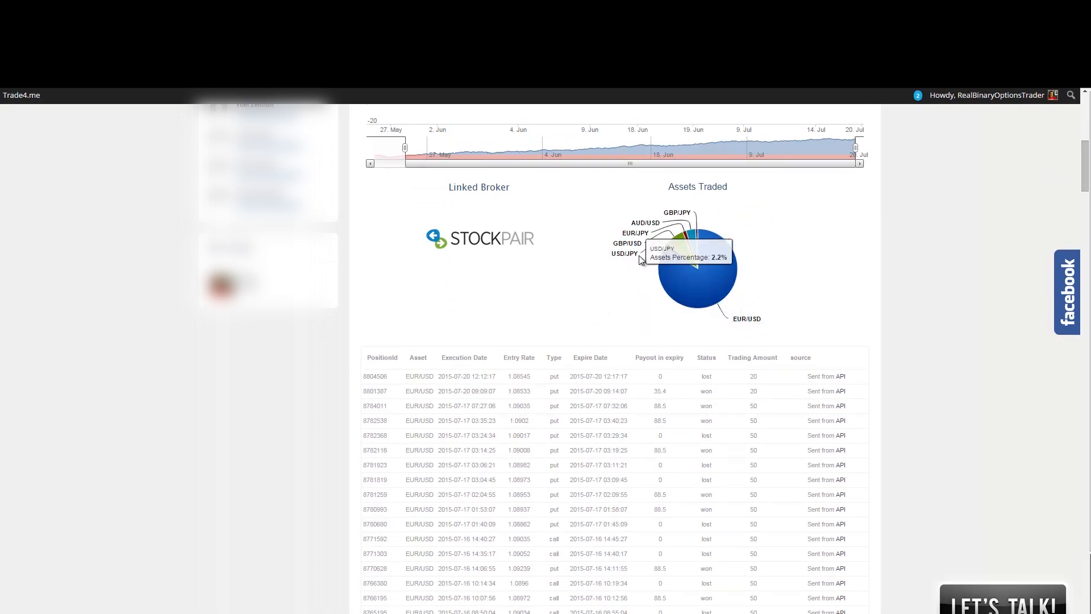
mouse_move(701, 286)
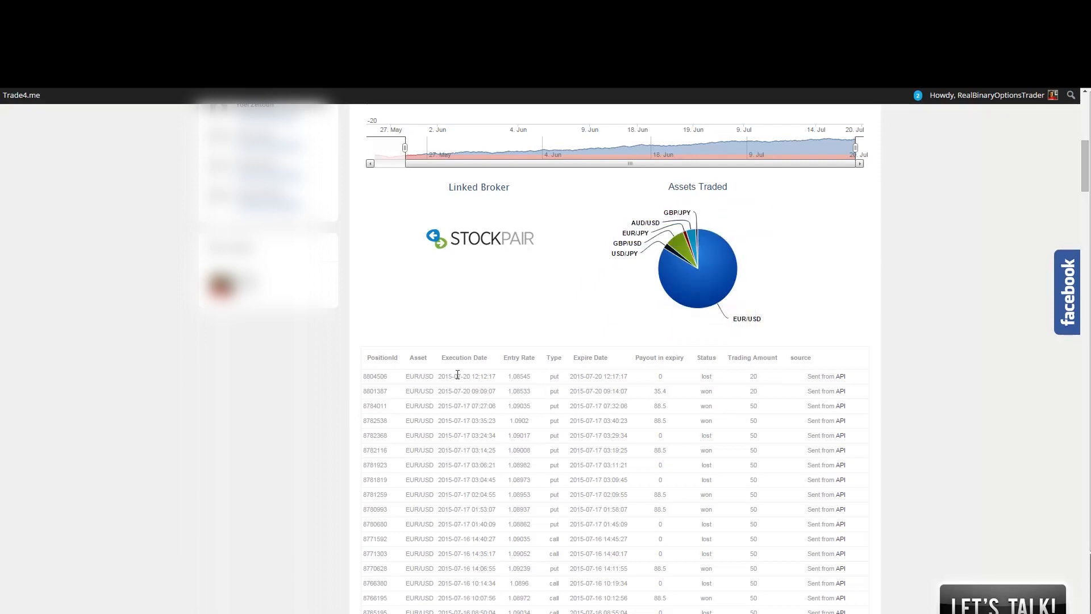
mouse_move(591, 372)
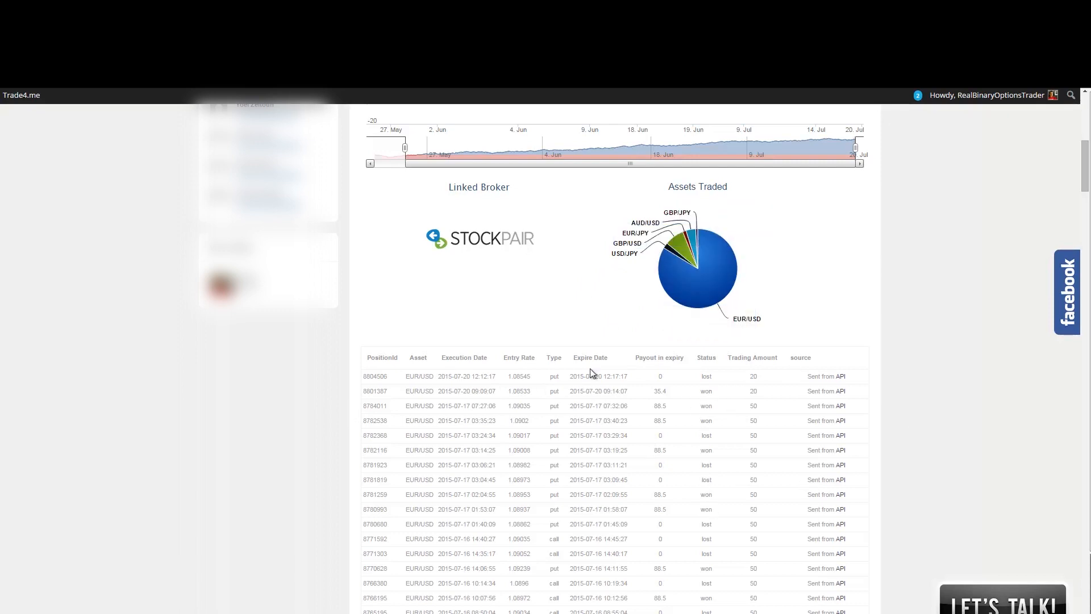
mouse_move(968, 351)
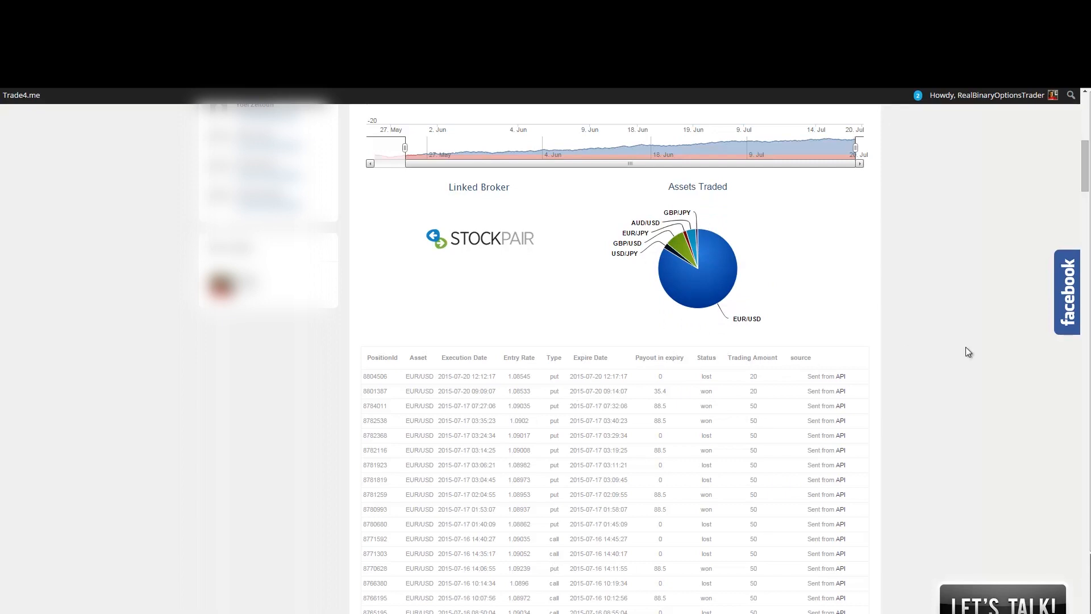
mouse_move(980, 245)
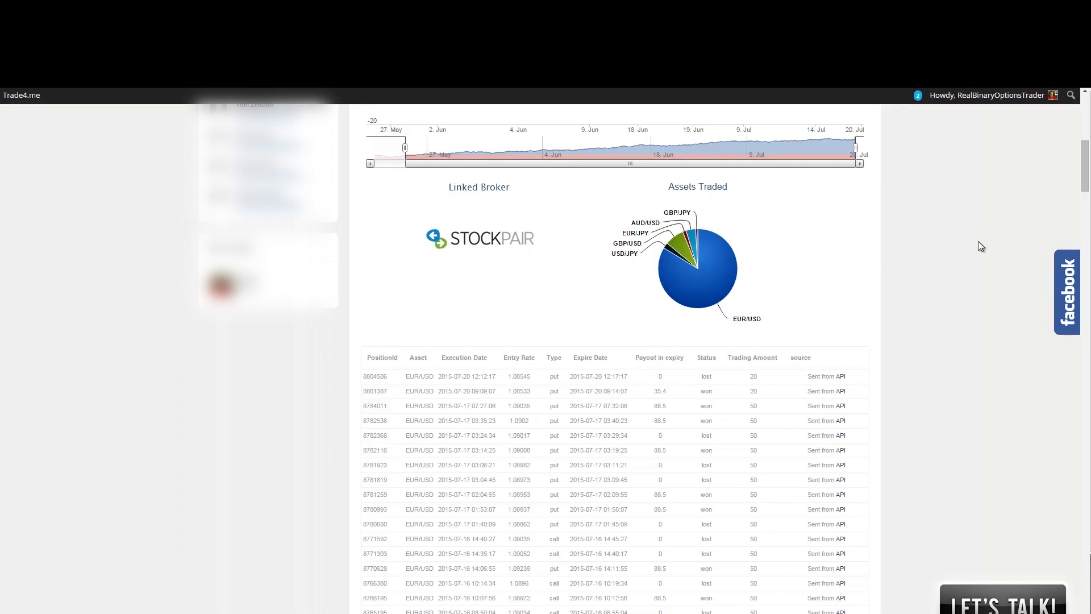
mouse_move(922, 367)
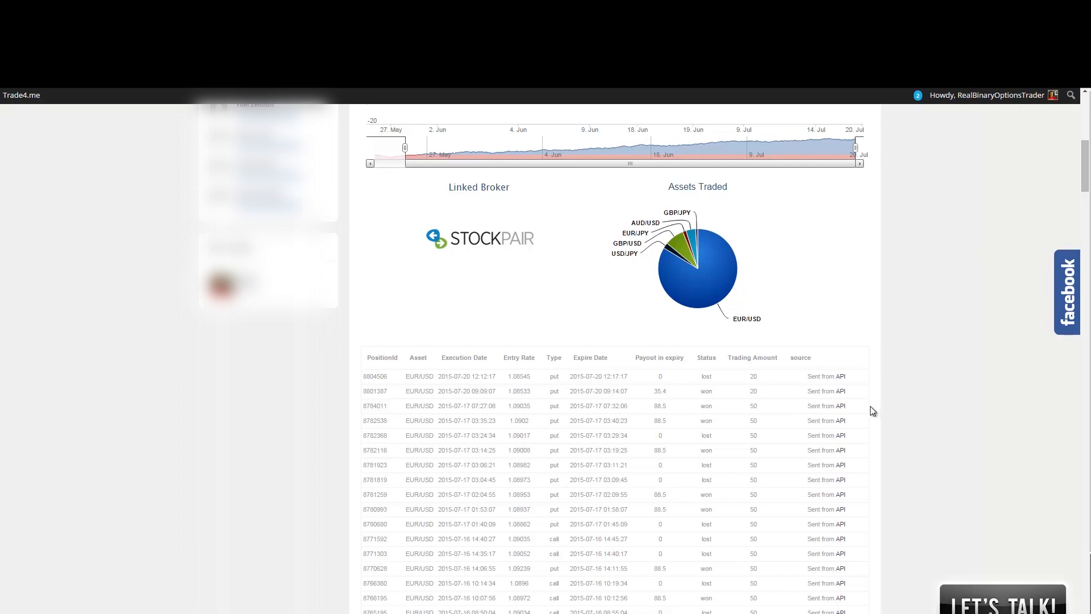
mouse_move(776, 377)
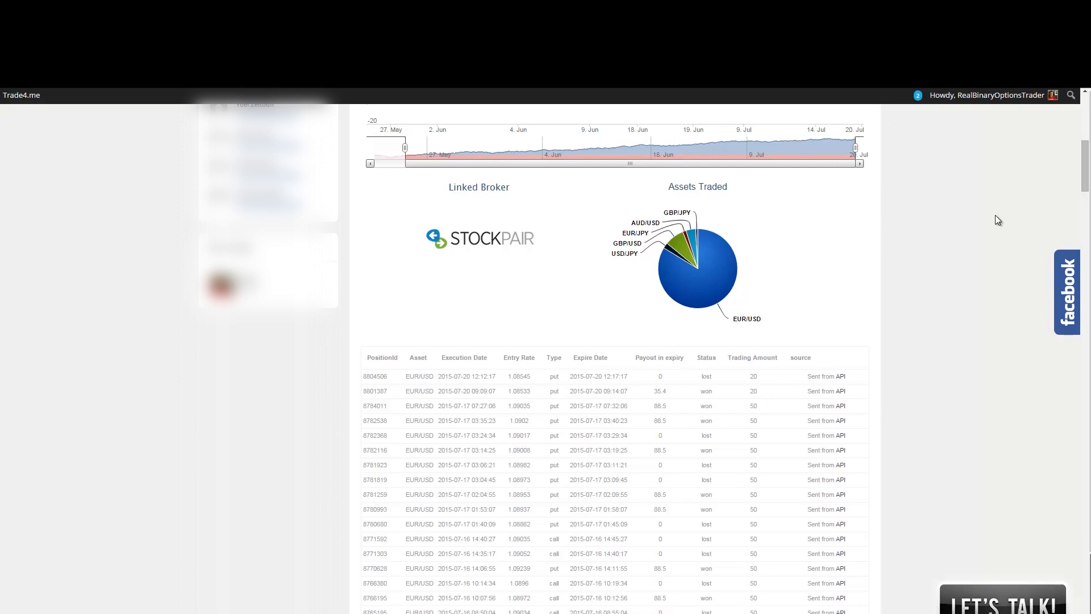
mouse_move(817, 374)
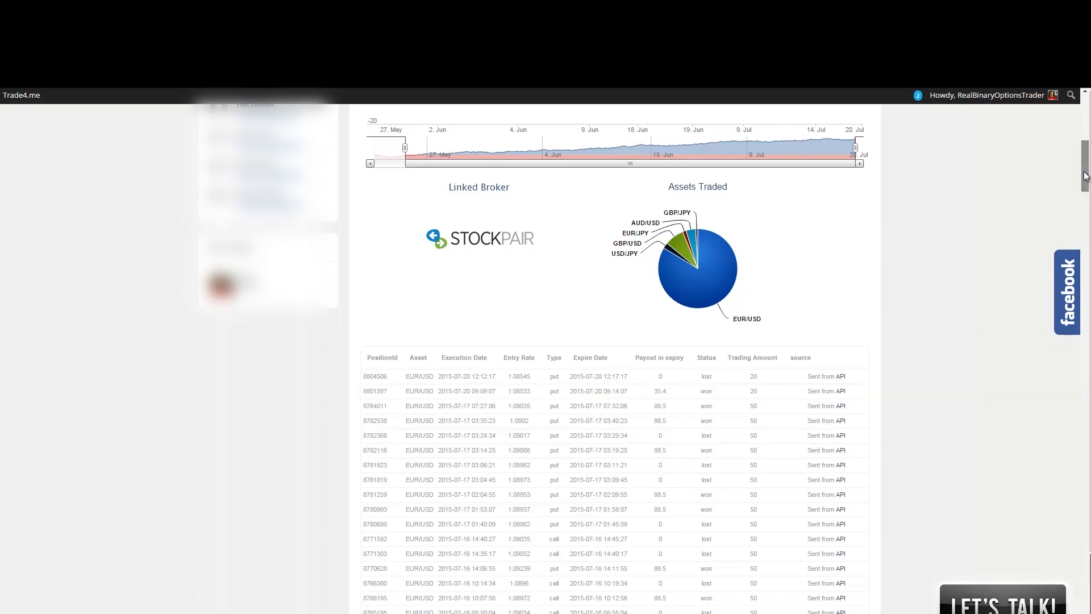
scroll("down", 3)
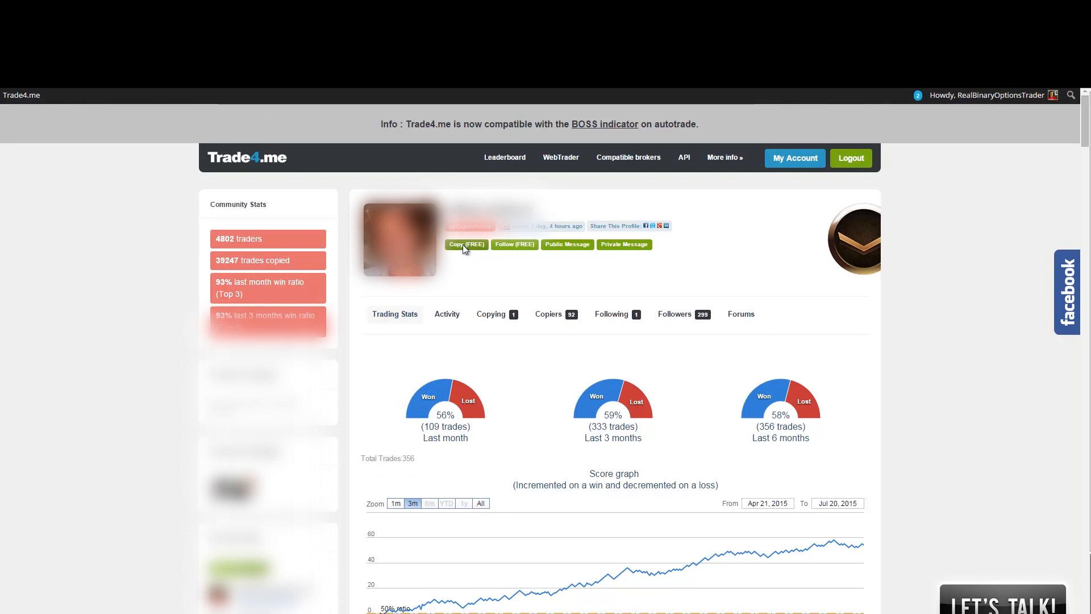
Start copying this trader with a fixed investment of 20 dollars per signal
left_click(466, 244)
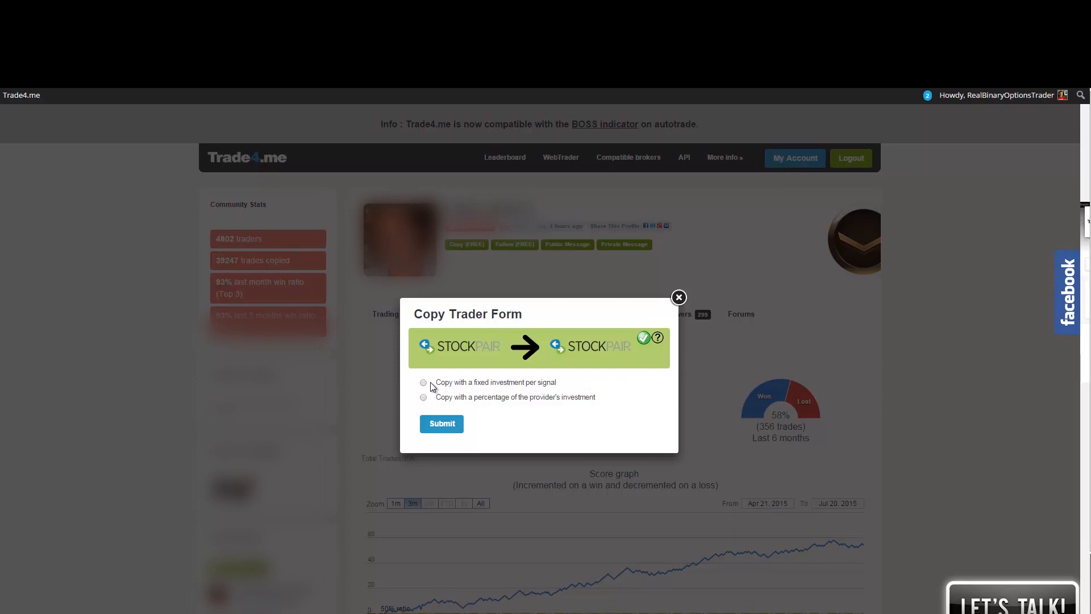
left_click(423, 383)
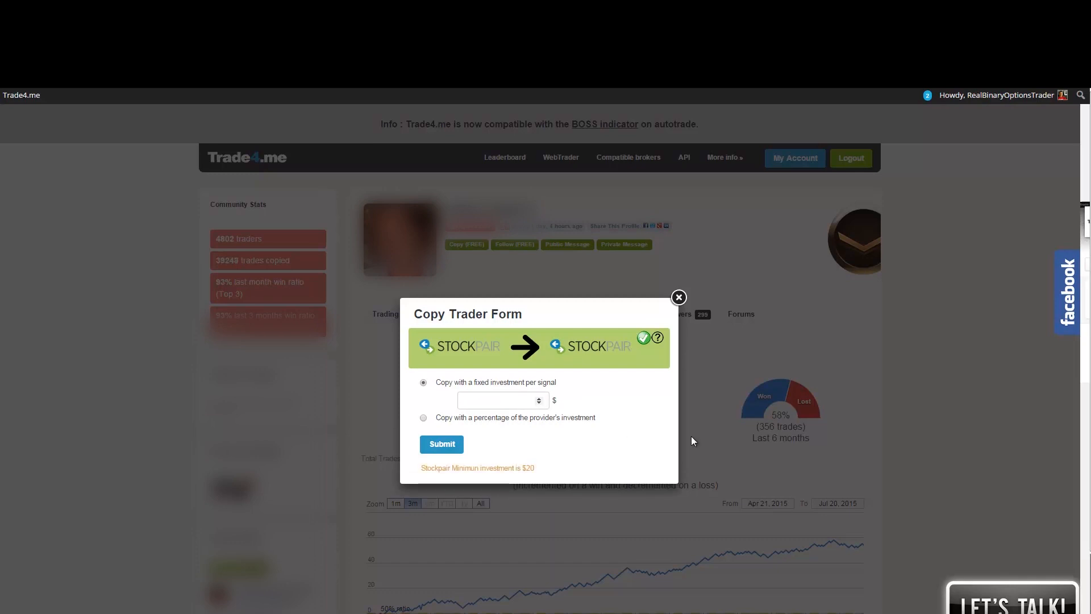
type("20")
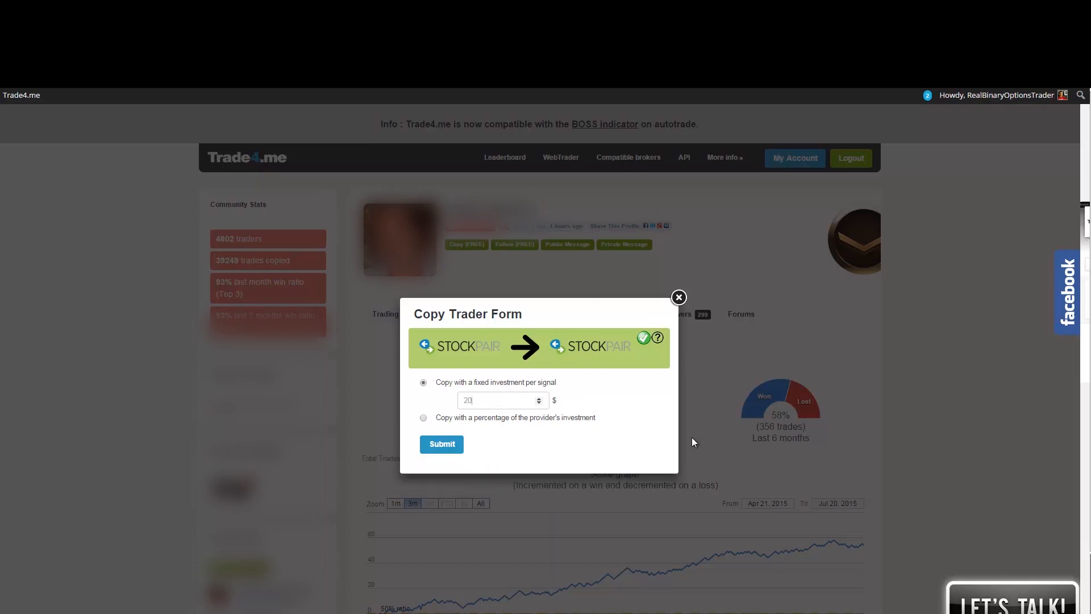
mouse_move(507, 465)
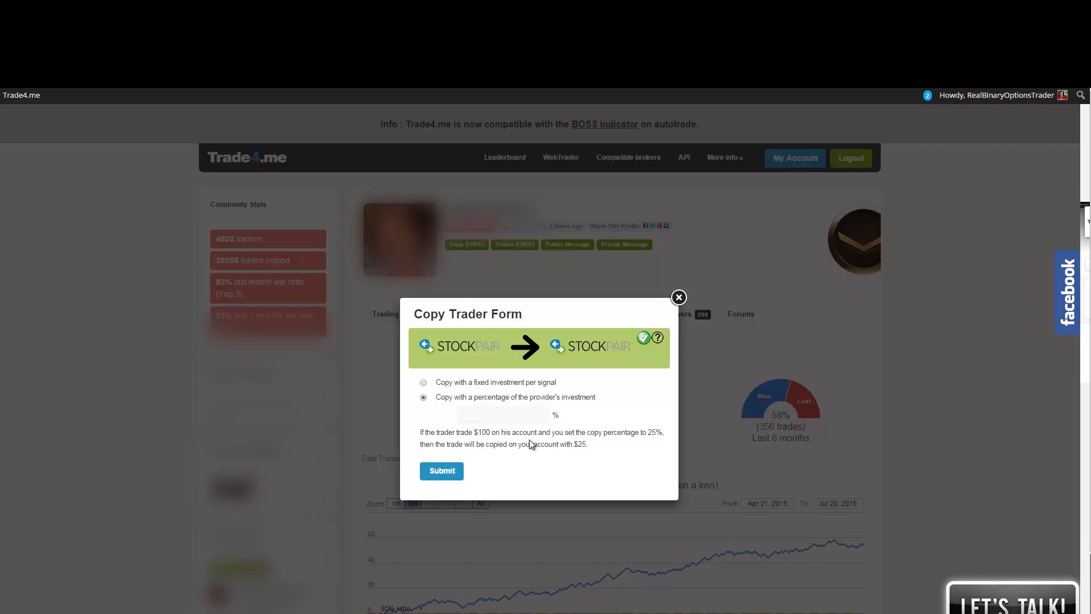
mouse_move(610, 445)
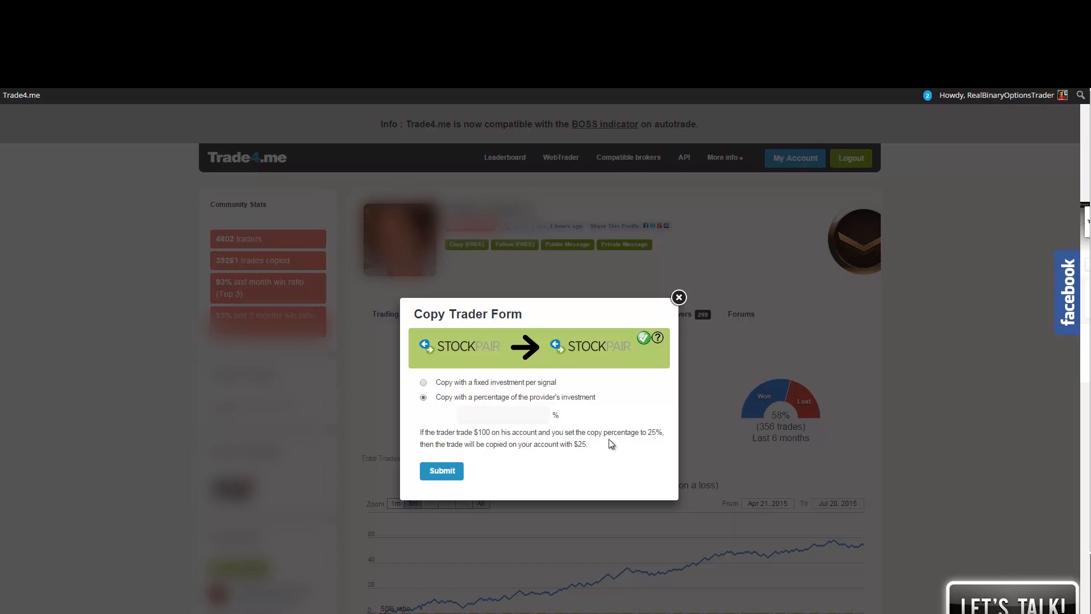
mouse_move(591, 448)
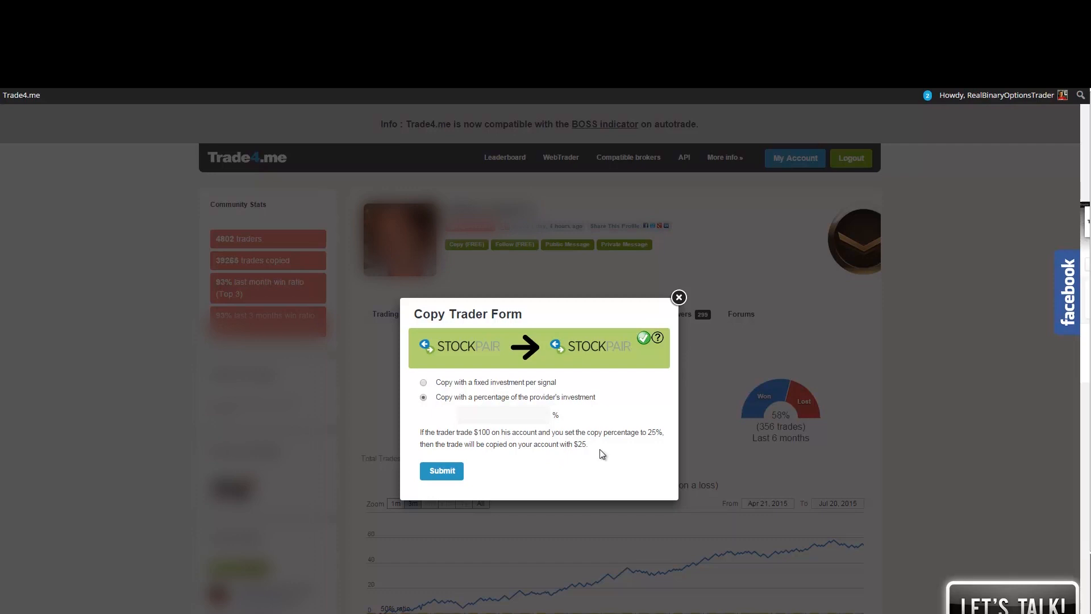
mouse_move(659, 313)
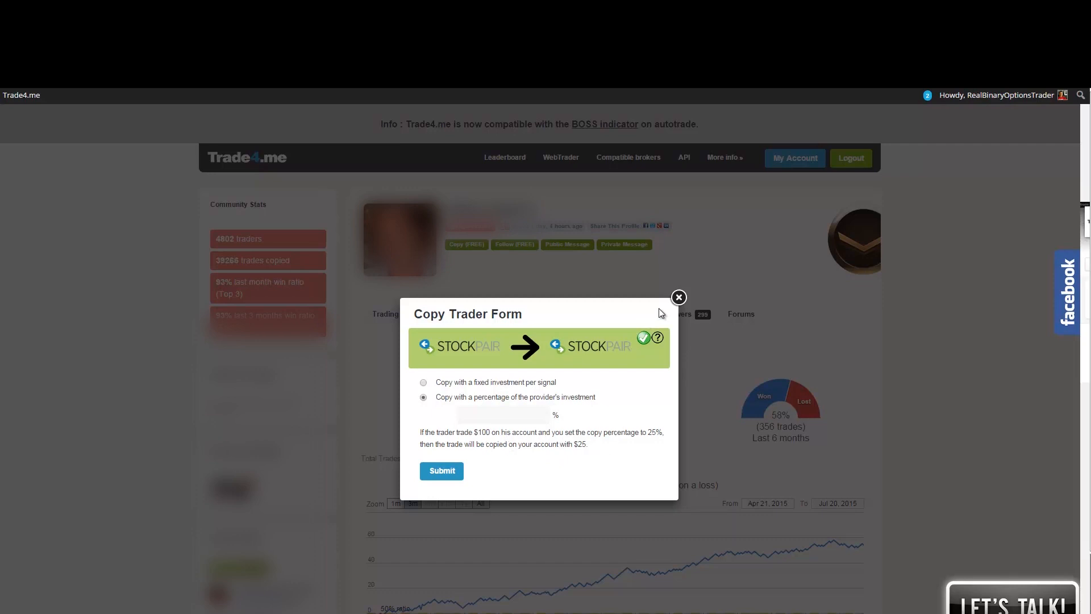
Close the Copy Trader form unsubmitted and return to the EUR/USD trade history table
left_click(677, 297)
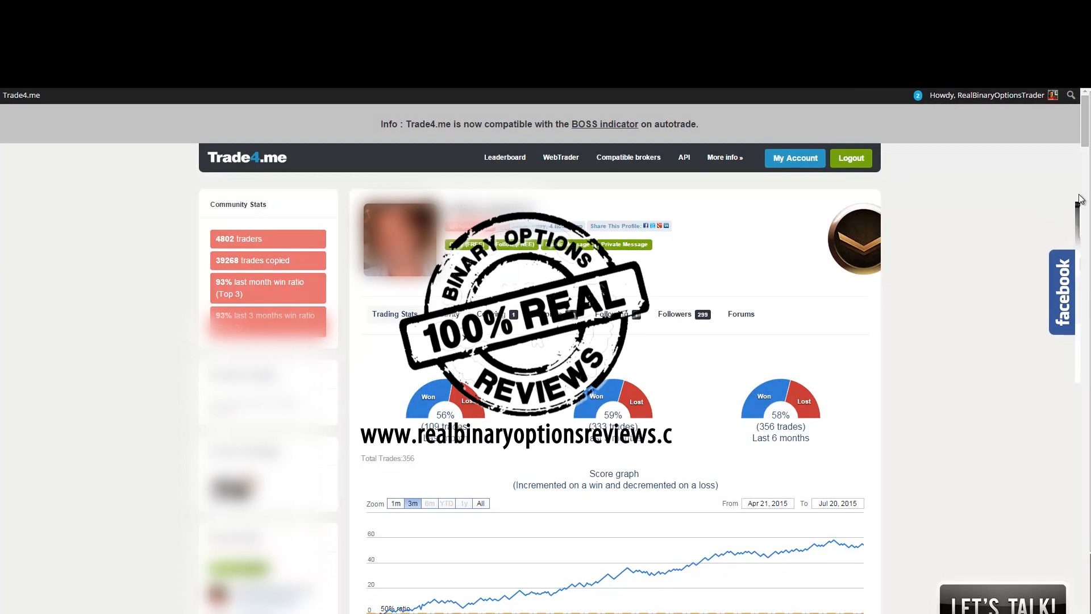
scroll("down", 3)
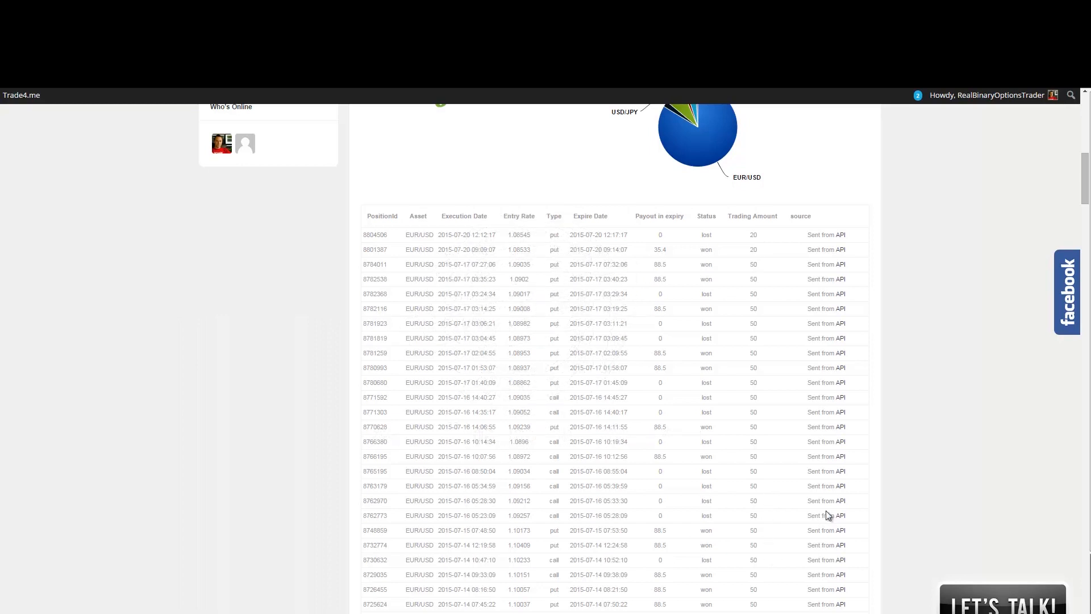
mouse_move(866, 351)
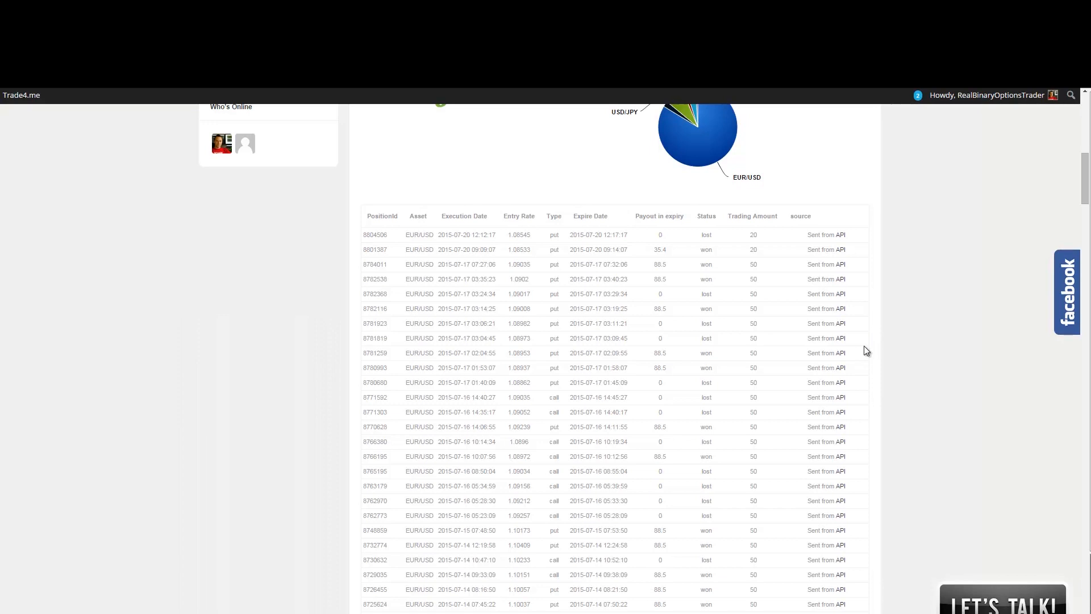
mouse_move(791, 364)
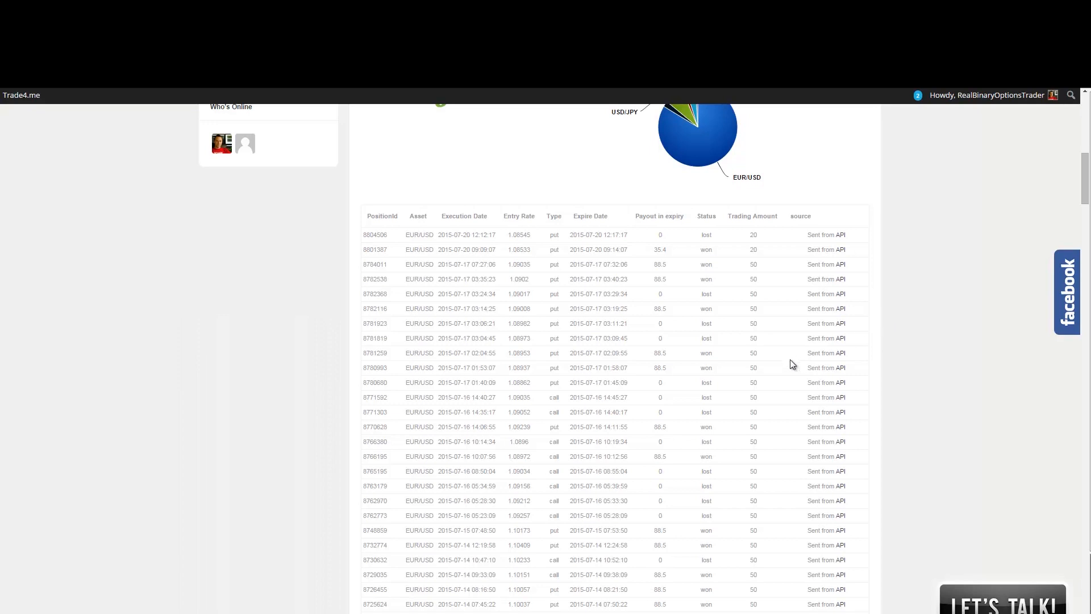
mouse_move(766, 356)
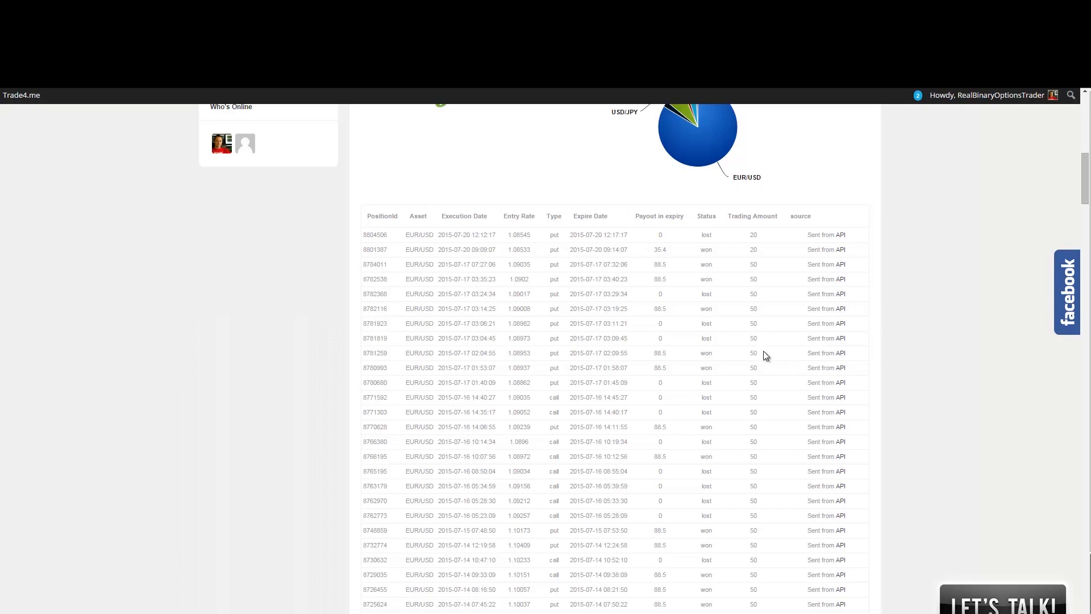
mouse_move(770, 357)
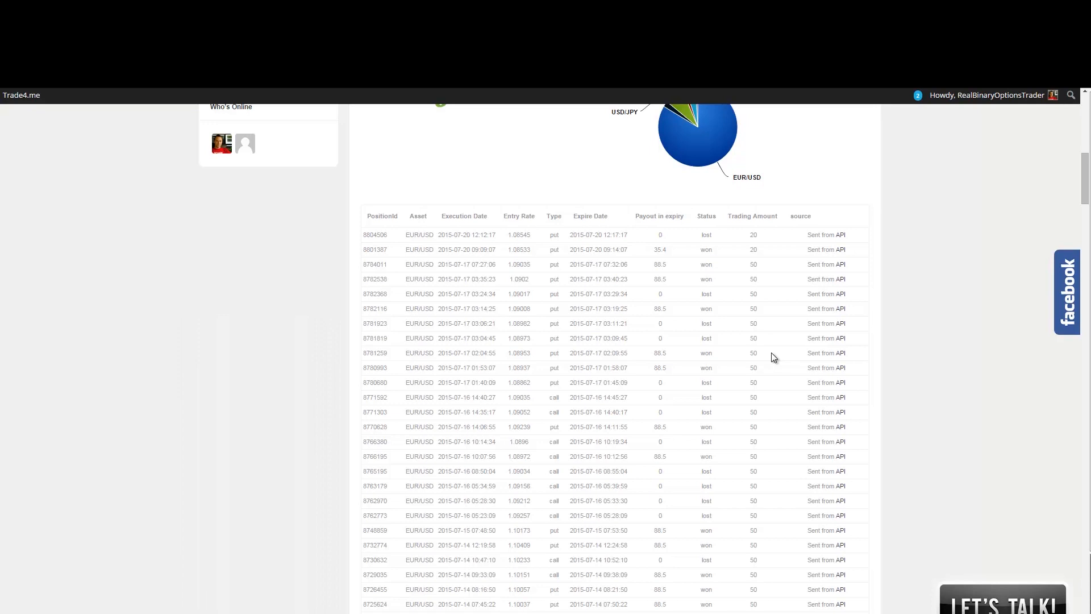
mouse_move(865, 381)
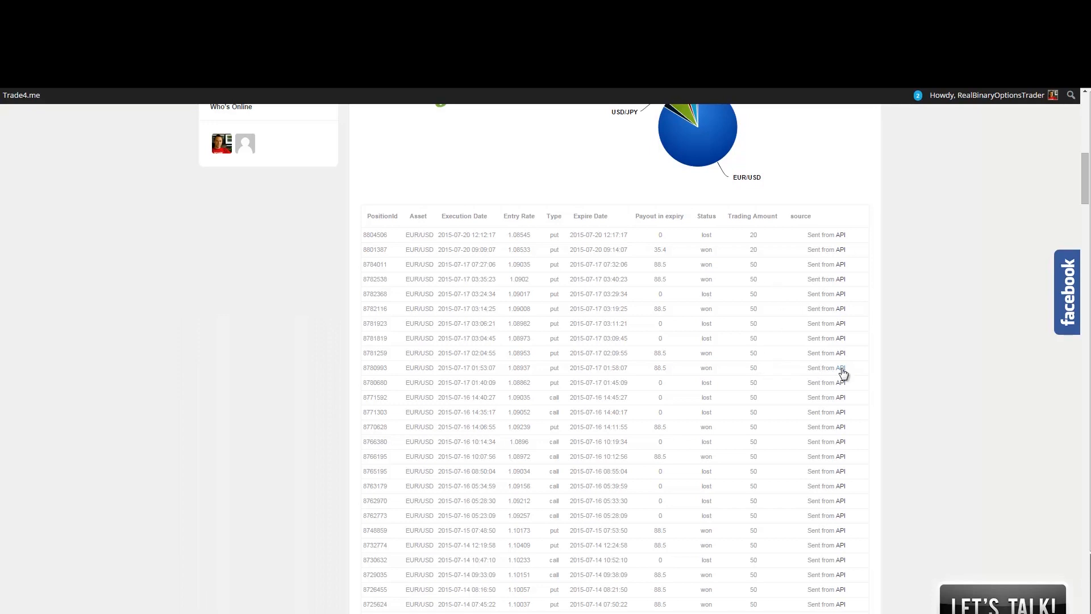
mouse_move(825, 334)
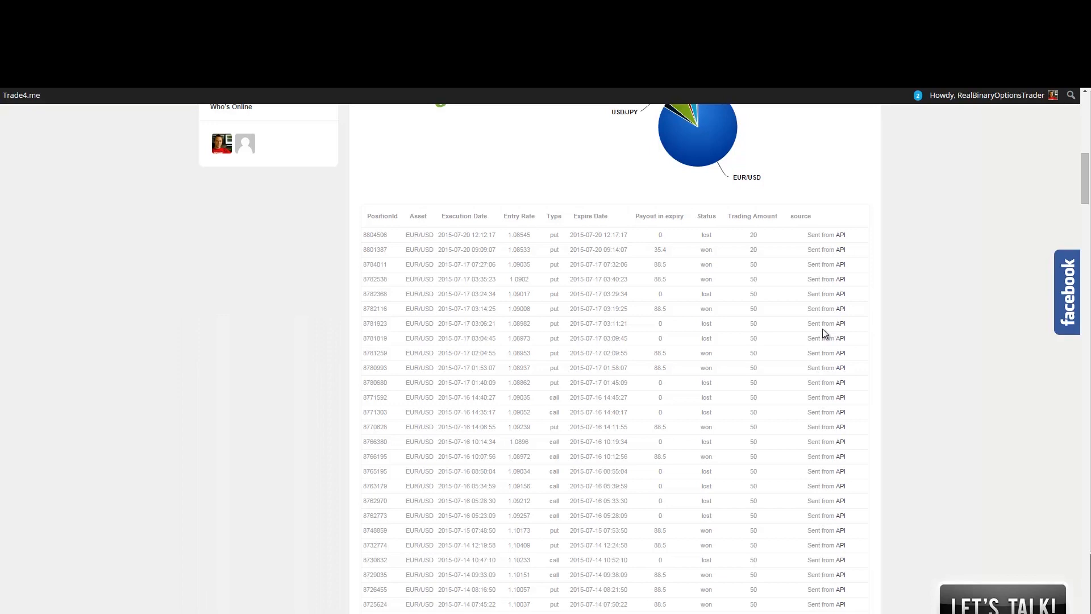
mouse_move(807, 339)
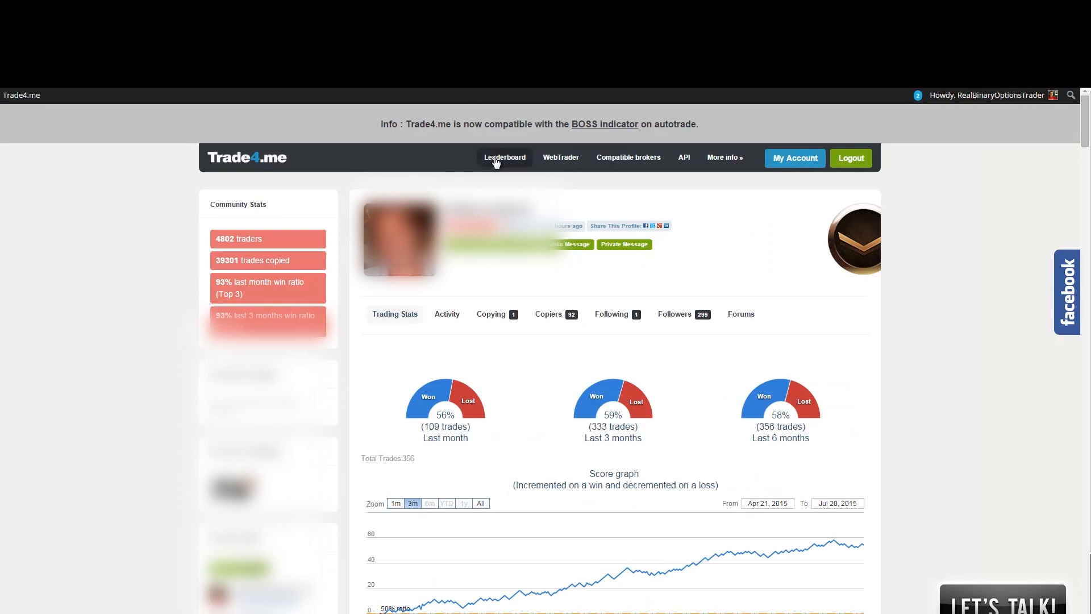
mouse_move(785, 119)
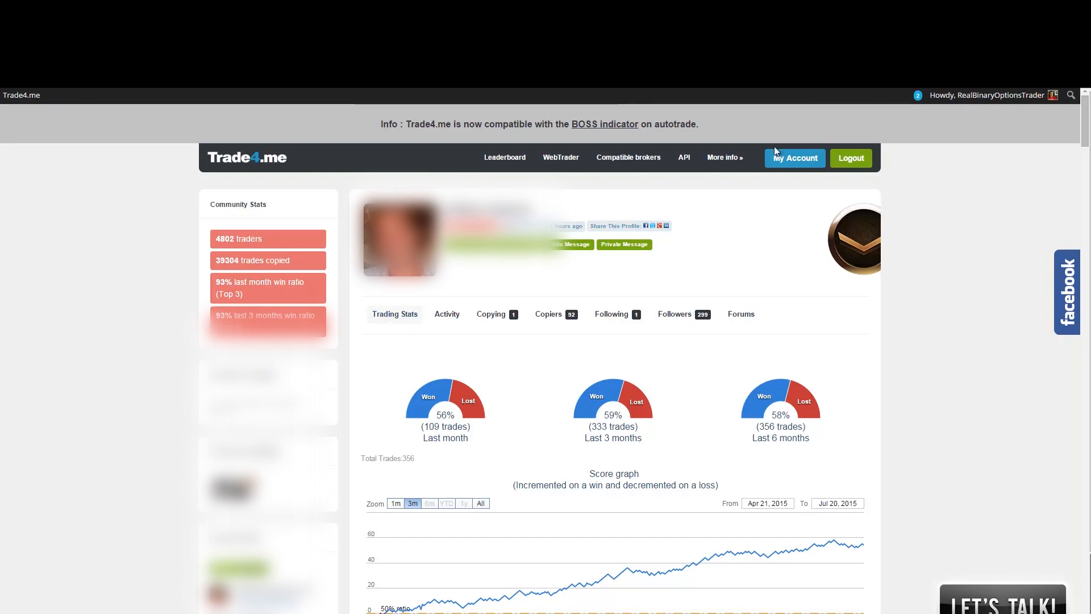
mouse_move(926, 141)
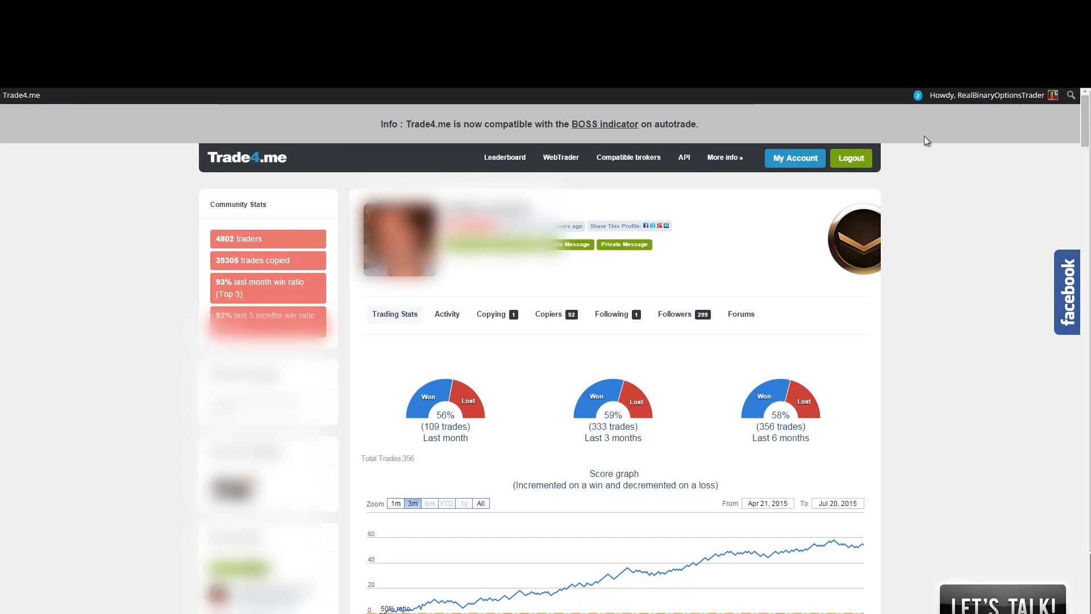
mouse_move(971, 142)
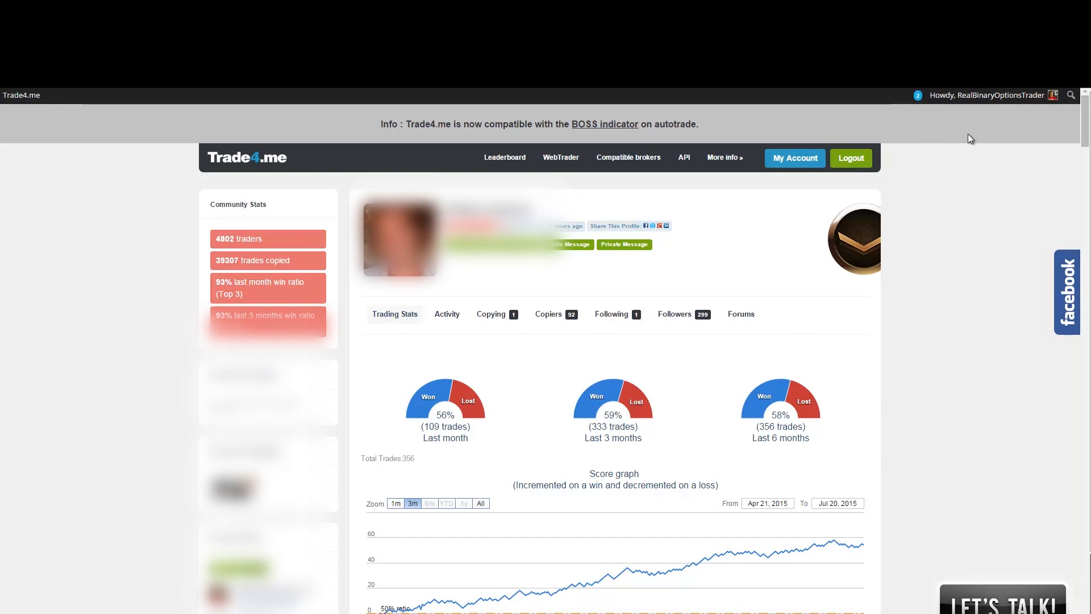
mouse_move(643, 159)
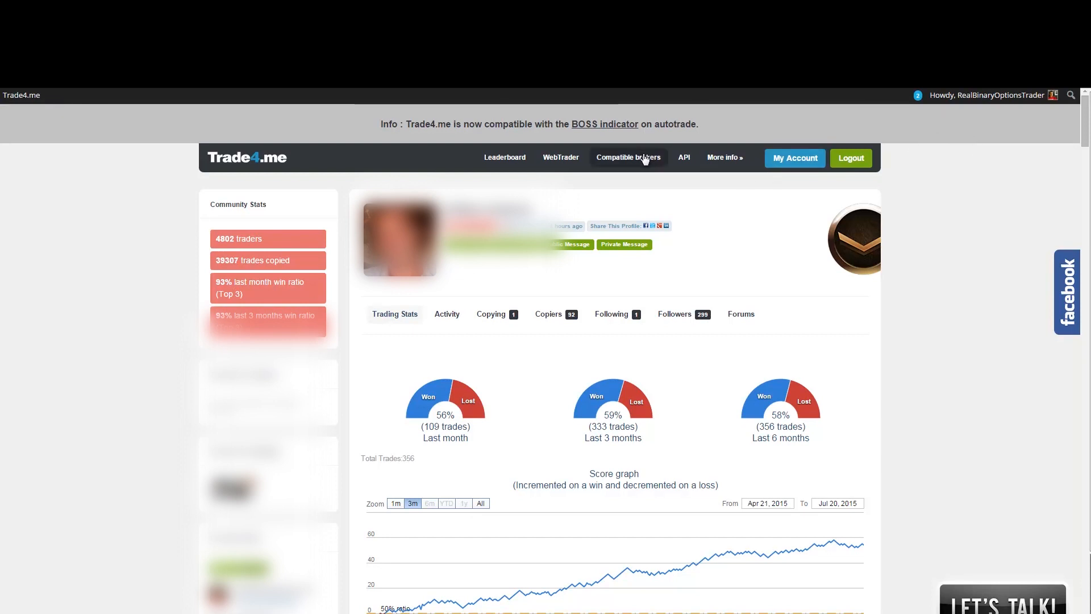
mouse_move(628, 158)
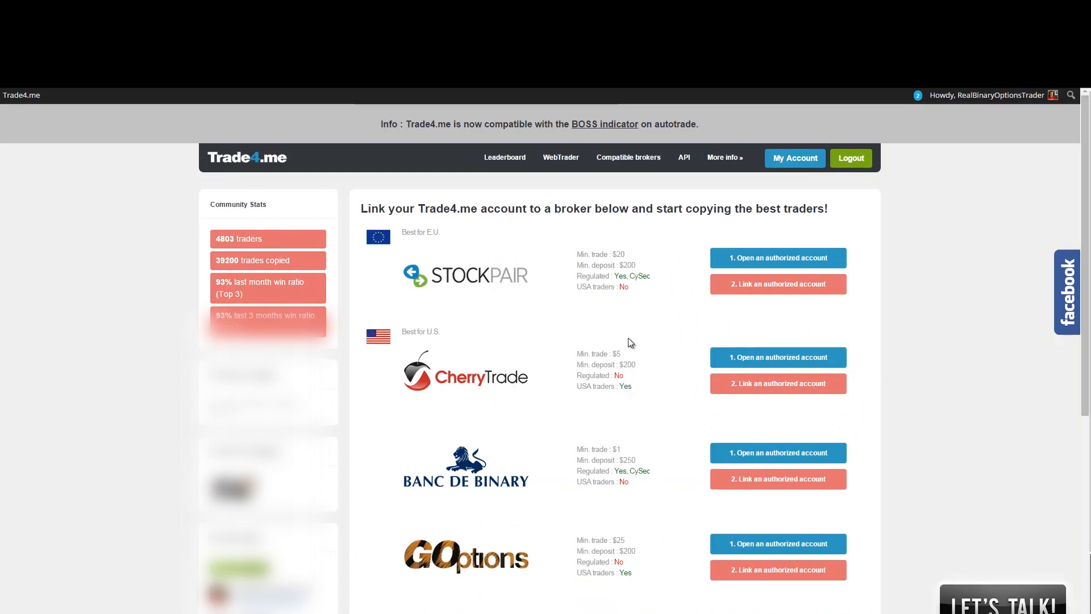
mouse_move(637, 314)
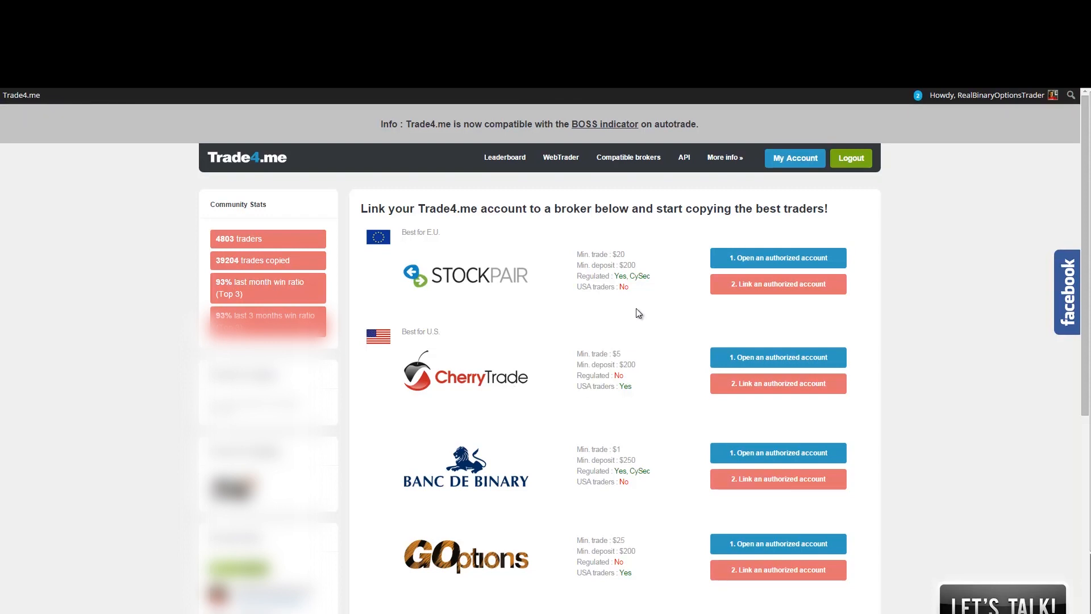
mouse_move(522, 472)
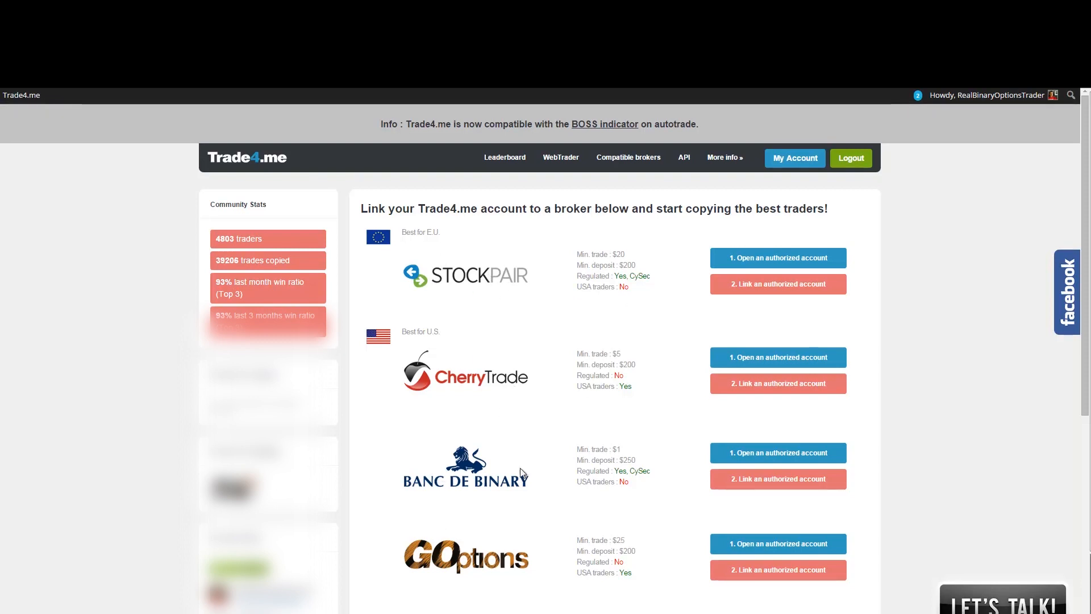
mouse_move(570, 300)
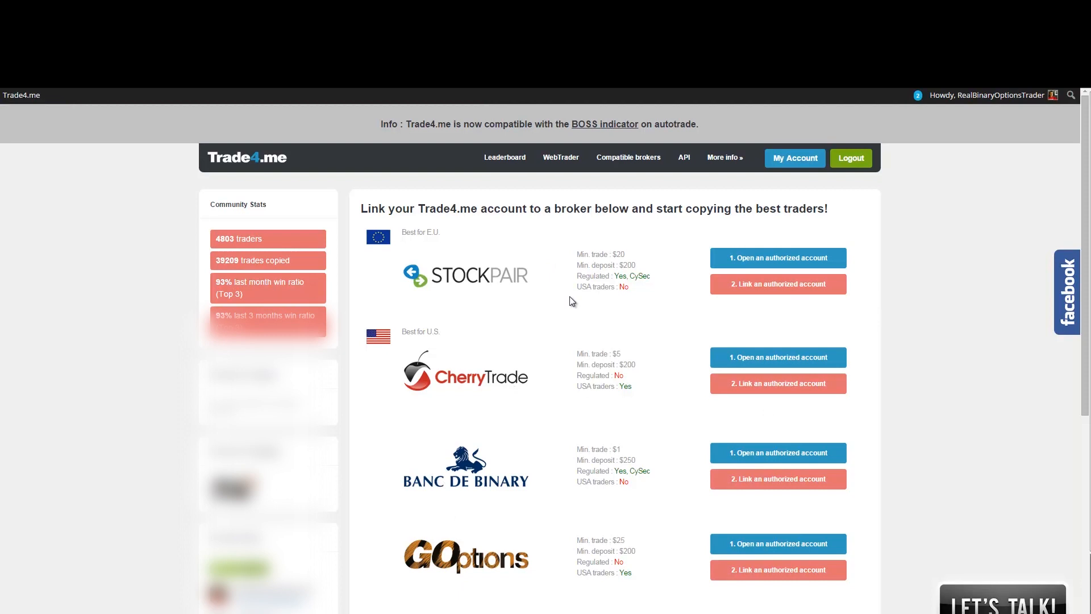
mouse_move(562, 299)
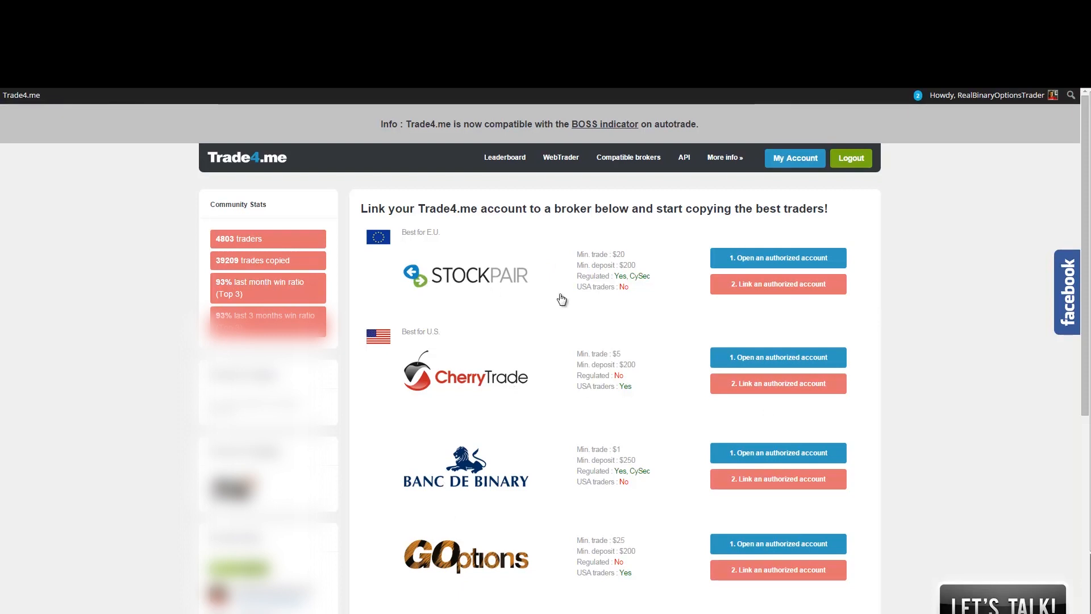
mouse_move(550, 296)
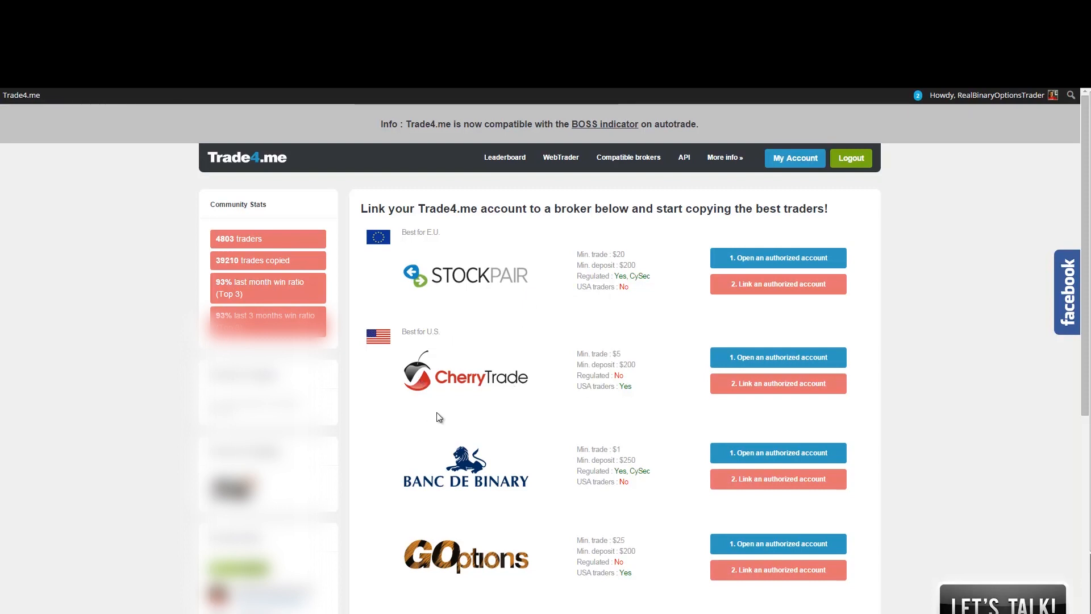
mouse_move(584, 386)
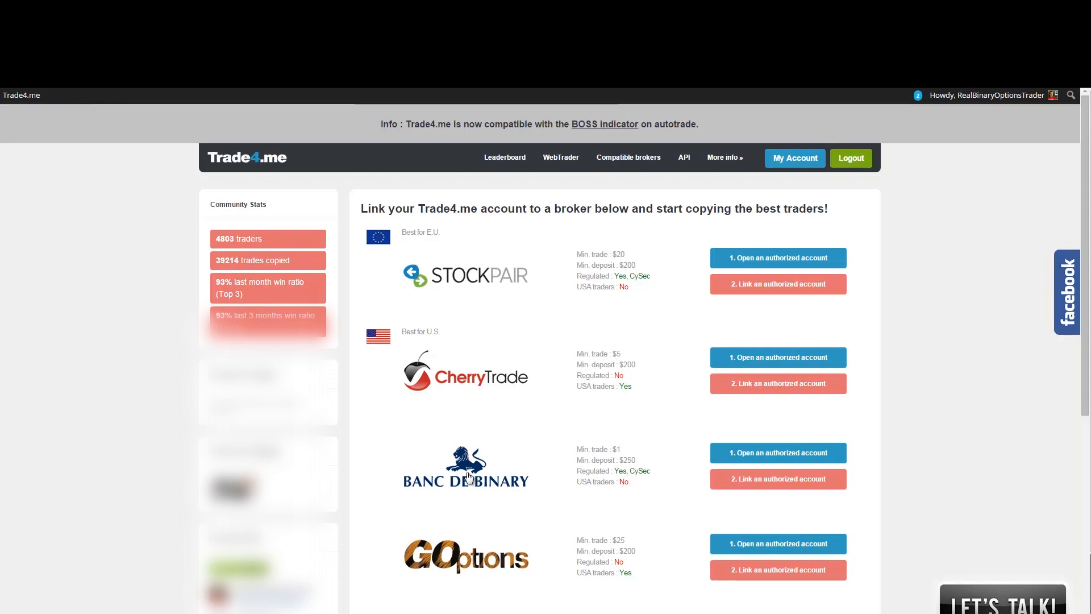
mouse_move(665, 442)
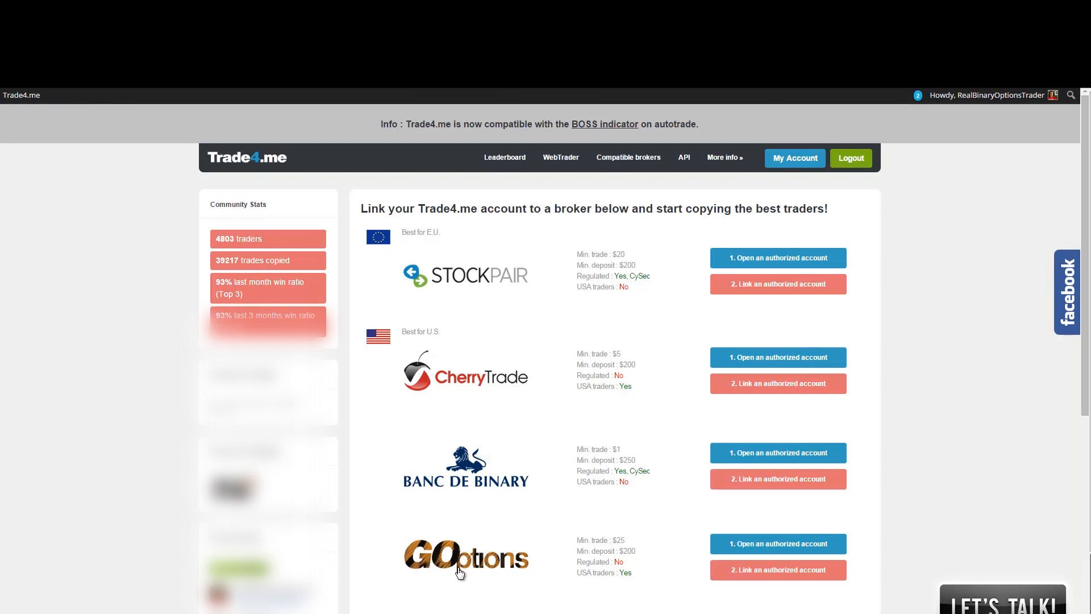
mouse_move(667, 475)
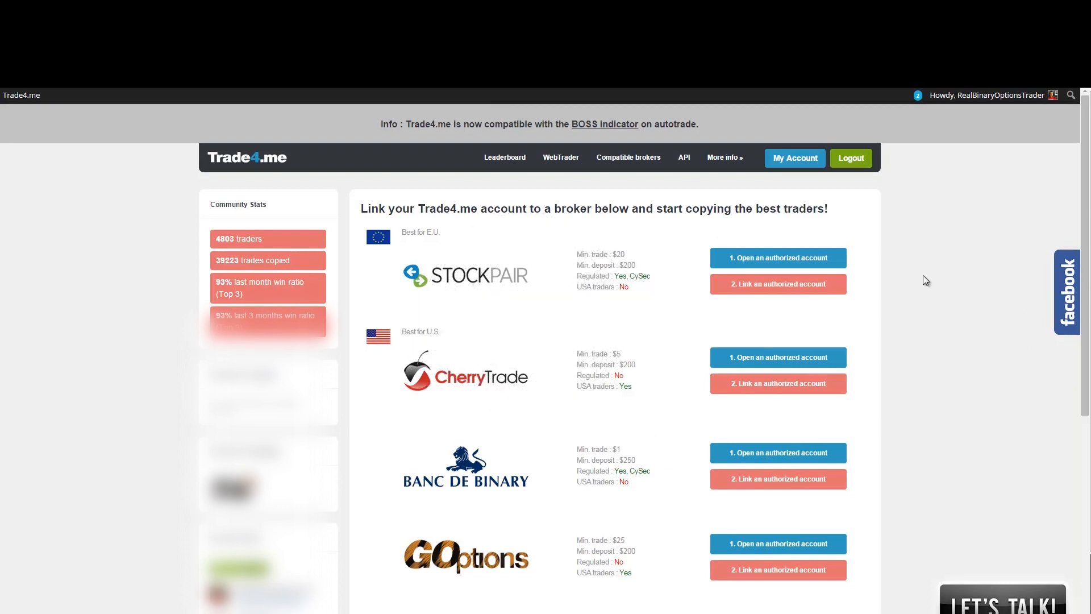
mouse_move(409, 258)
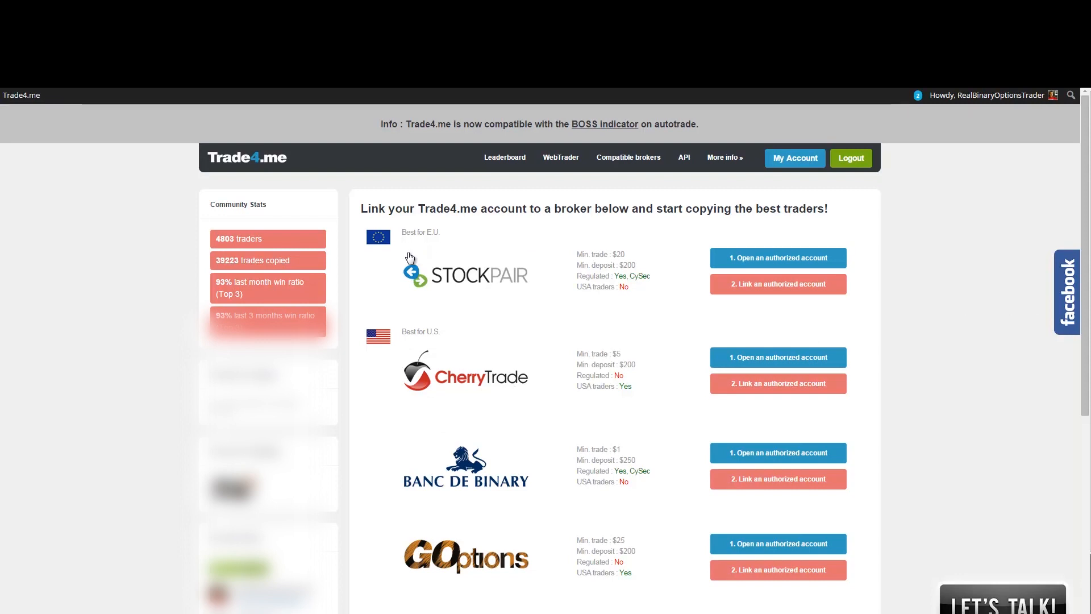
mouse_move(433, 259)
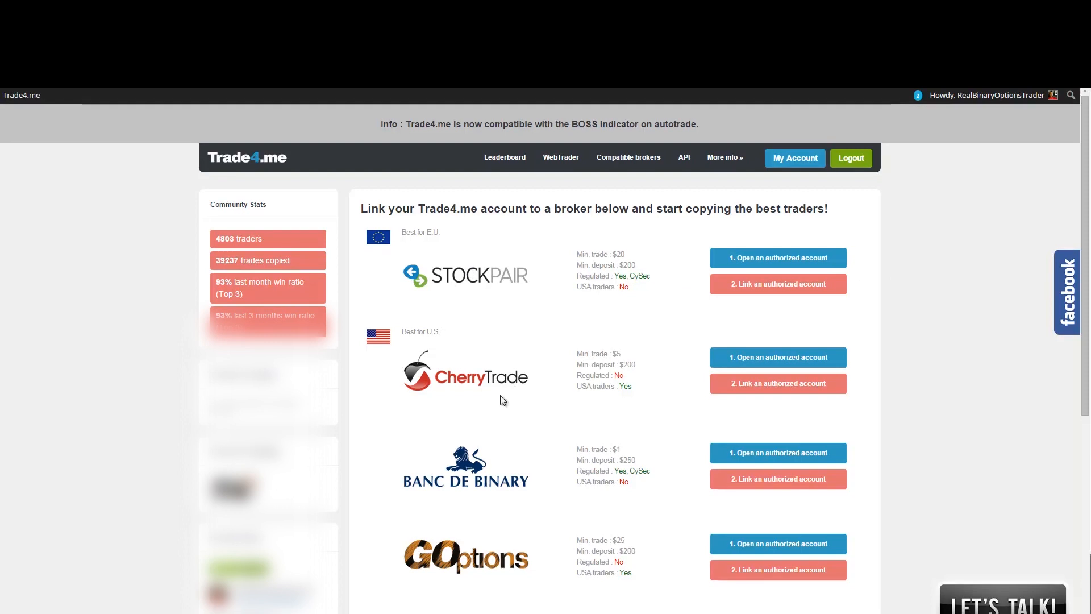
mouse_move(1003, 230)
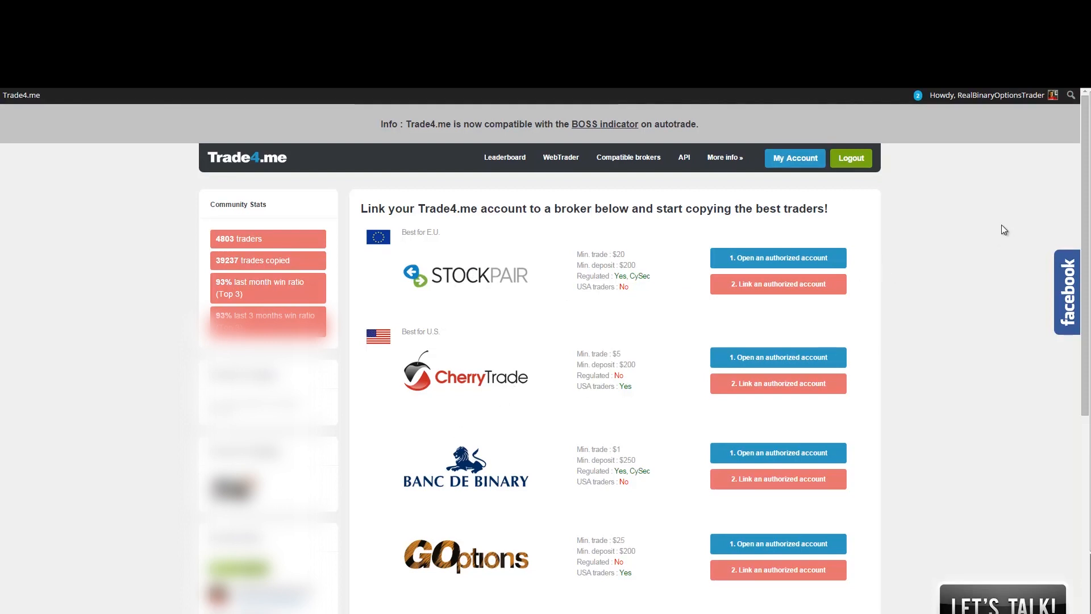
mouse_move(544, 207)
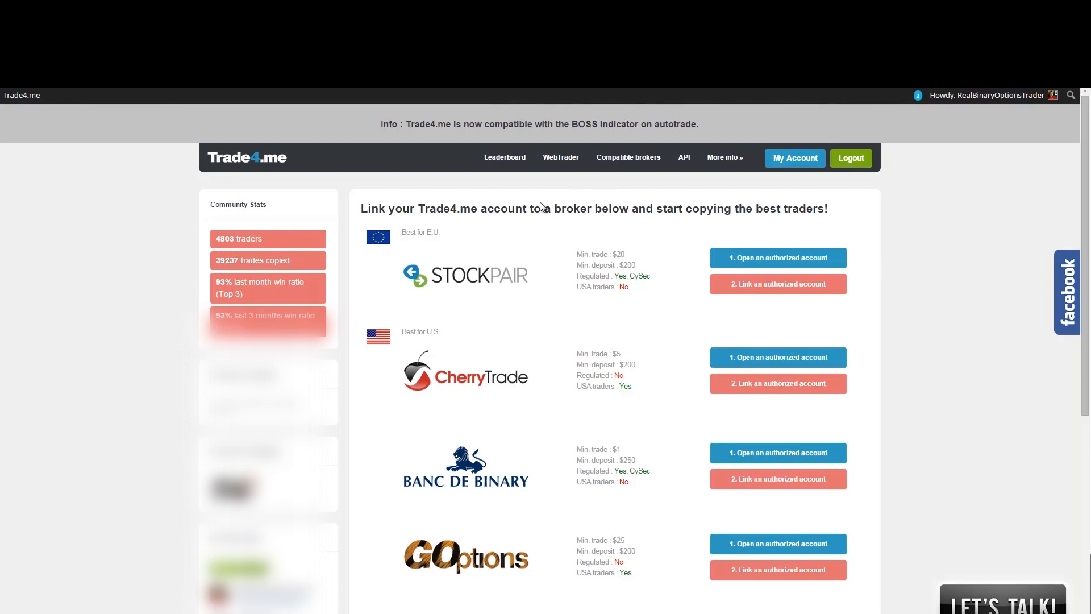
mouse_move(626, 198)
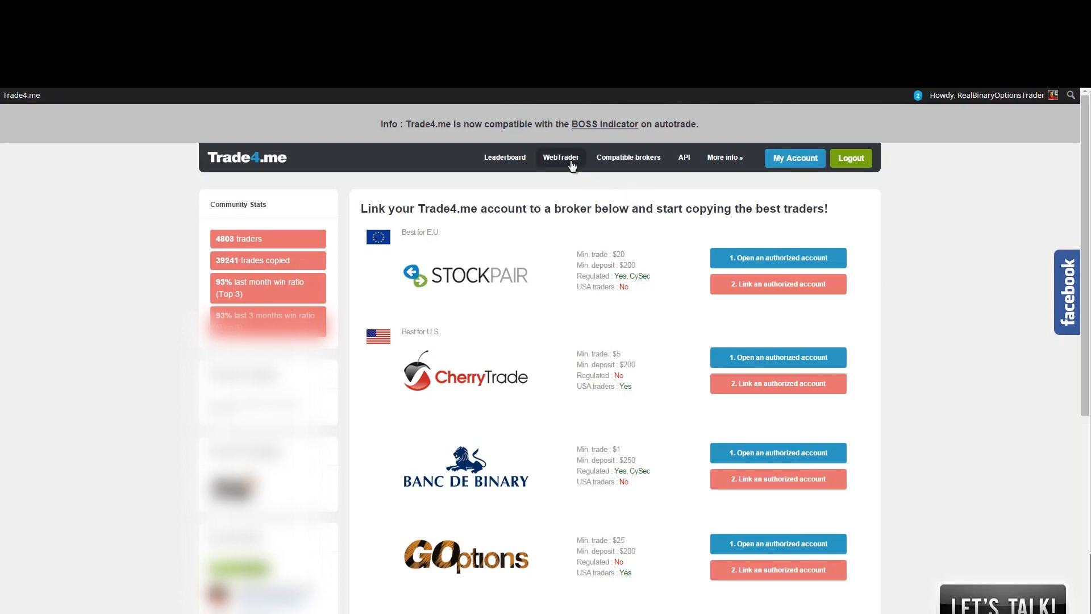
Load the WebTrader console showing EUR/USD with its 60-second up/down question and chart
left_click(561, 156)
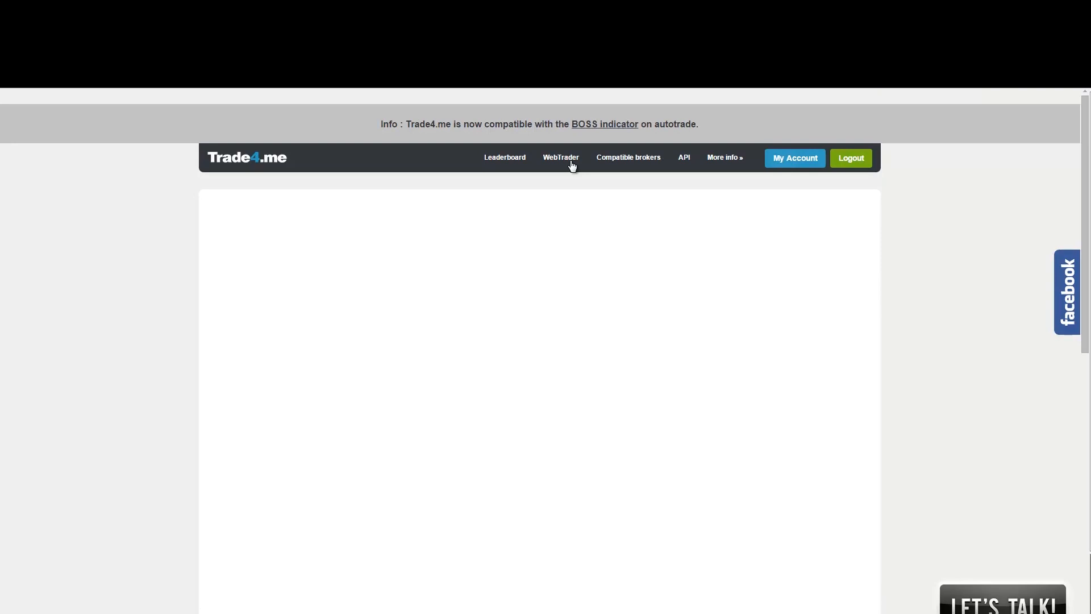
left_click(560, 157)
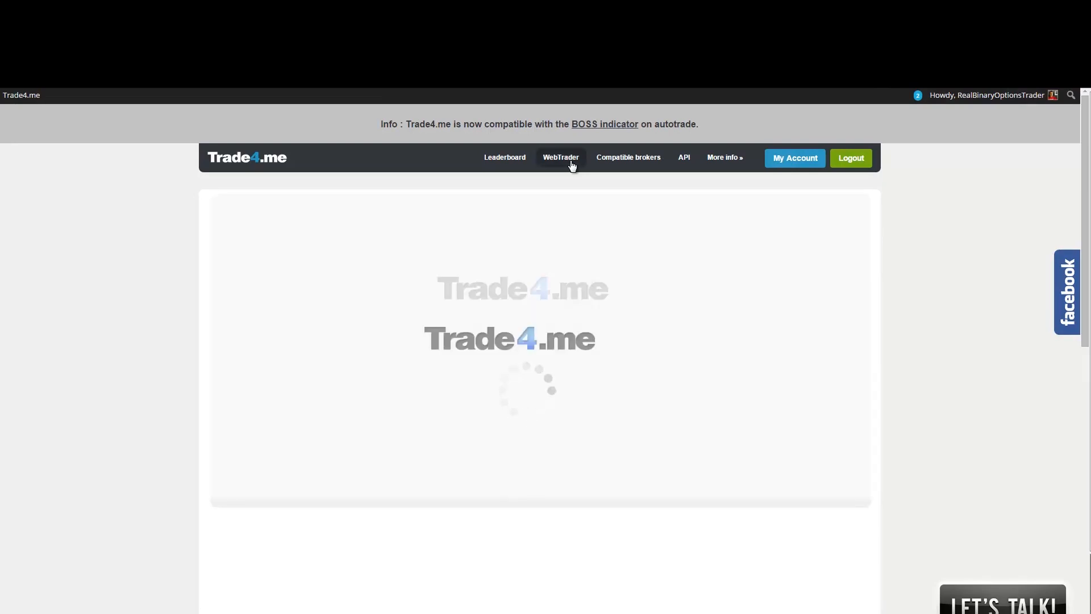
left_click(560, 157)
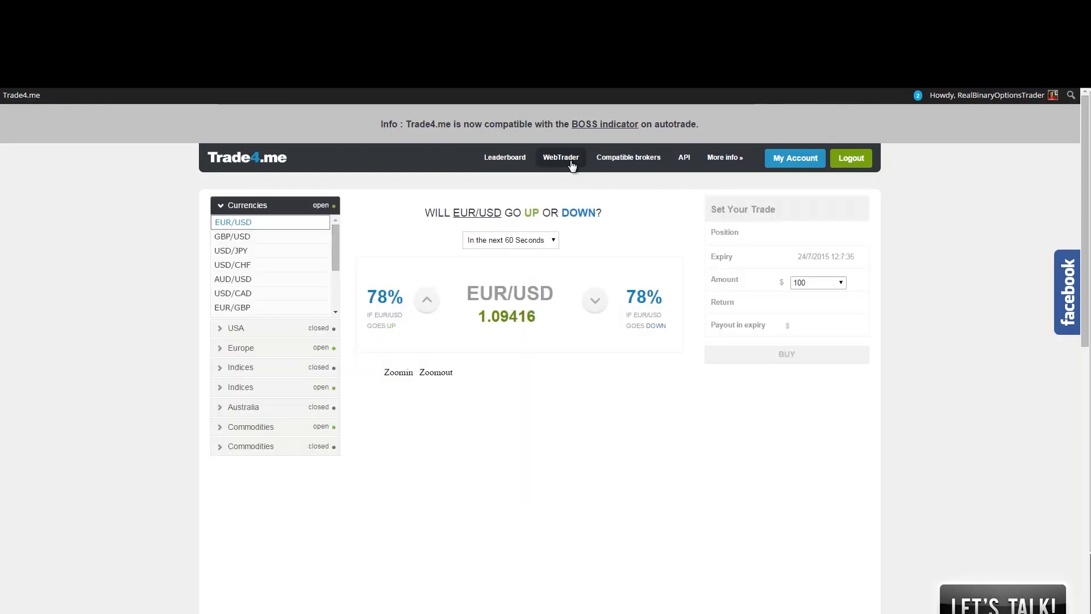
left_click(560, 157)
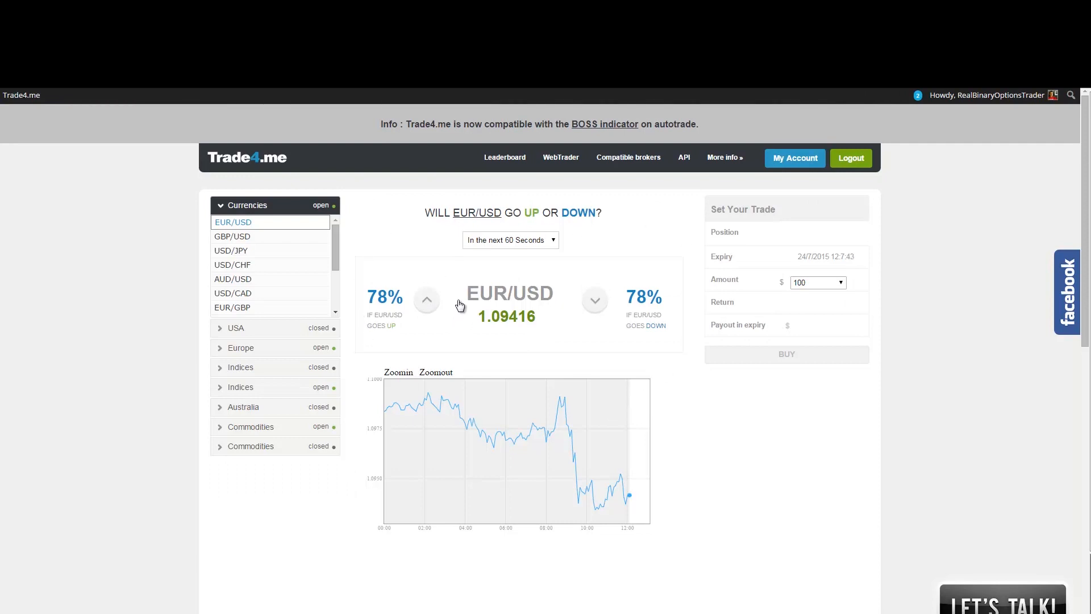
mouse_move(531, 309)
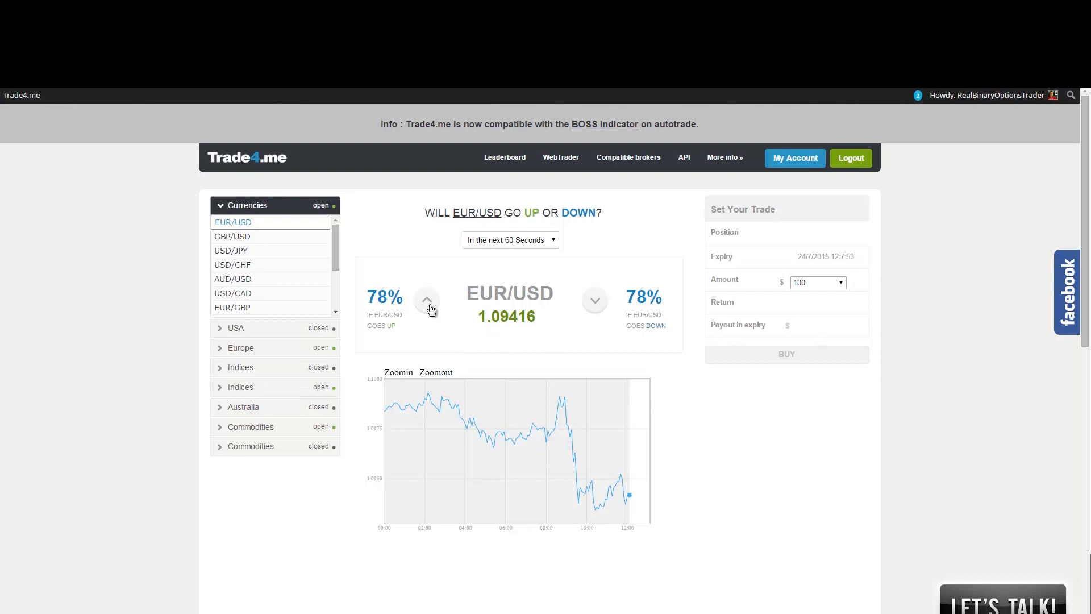
Predict EUR/USD will go up and choose a custom trade amount of 20 dollars
left_click(426, 299)
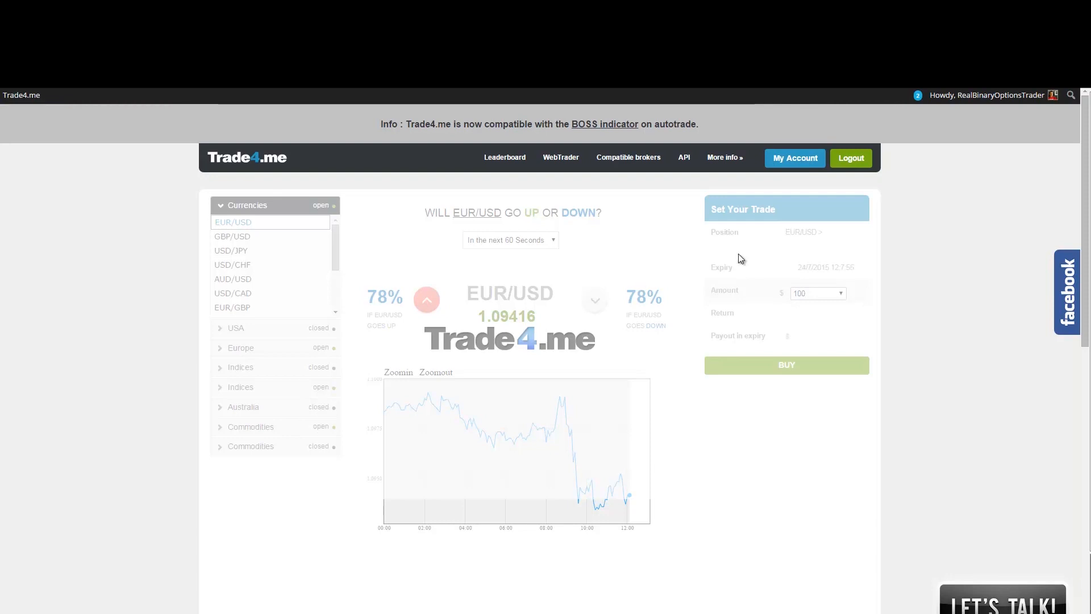
left_click(426, 300)
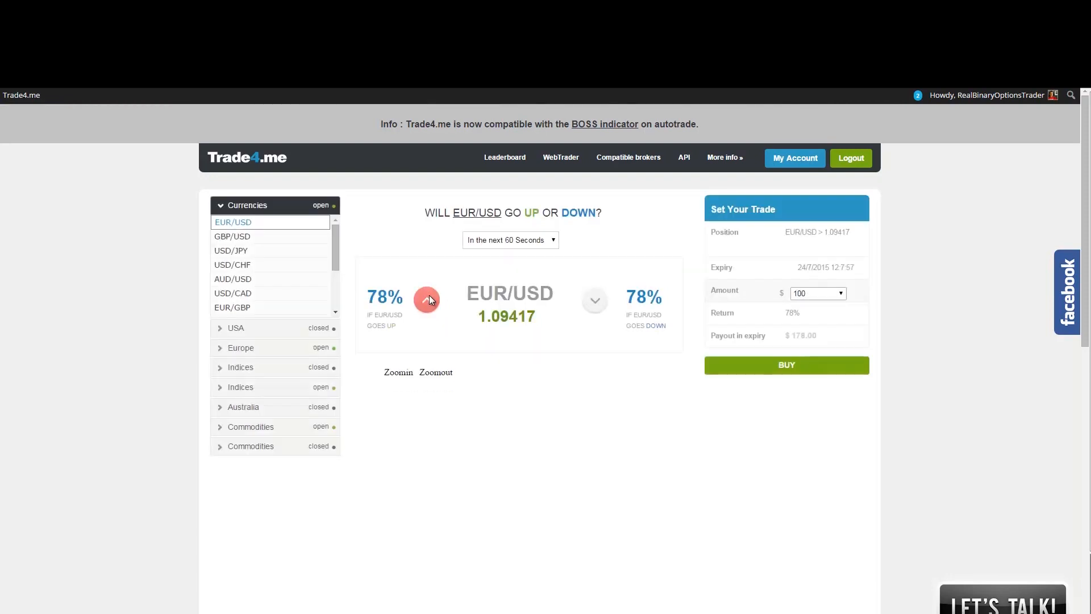
left_click(397, 371)
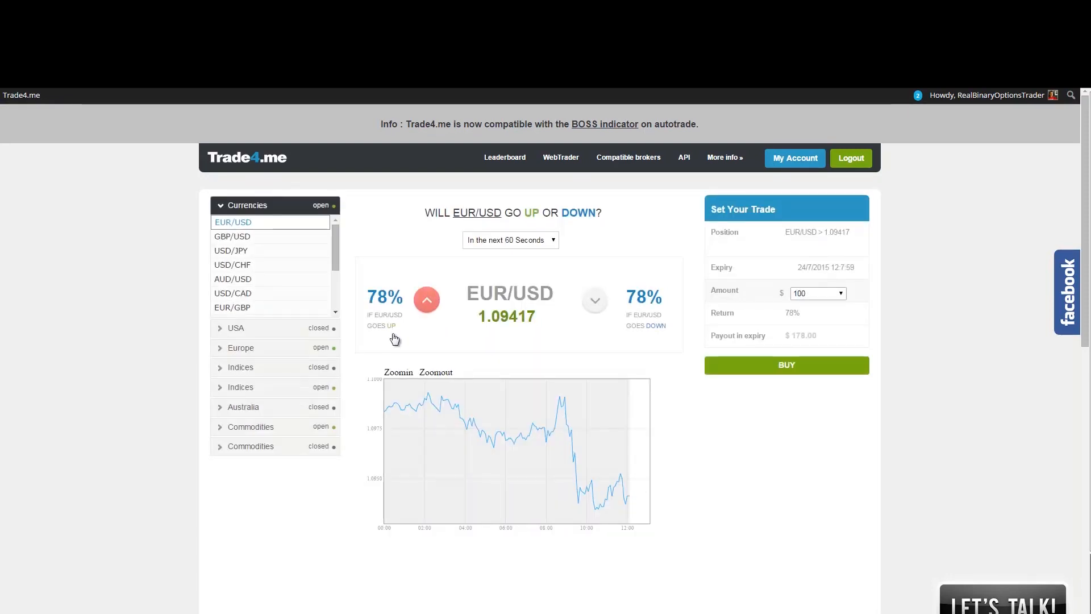
left_click(839, 293)
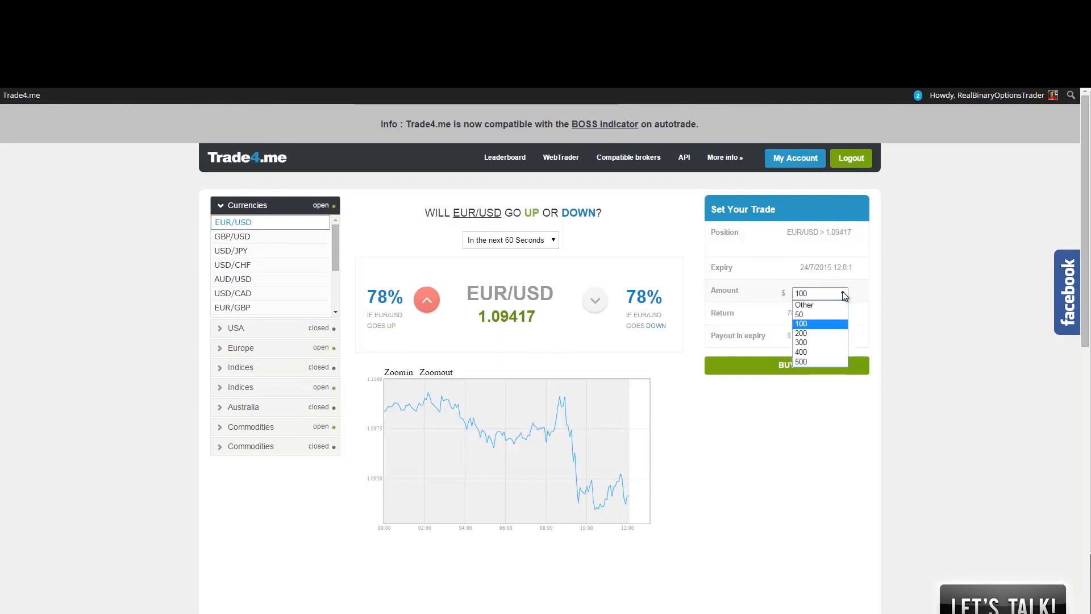
mouse_move(814, 304)
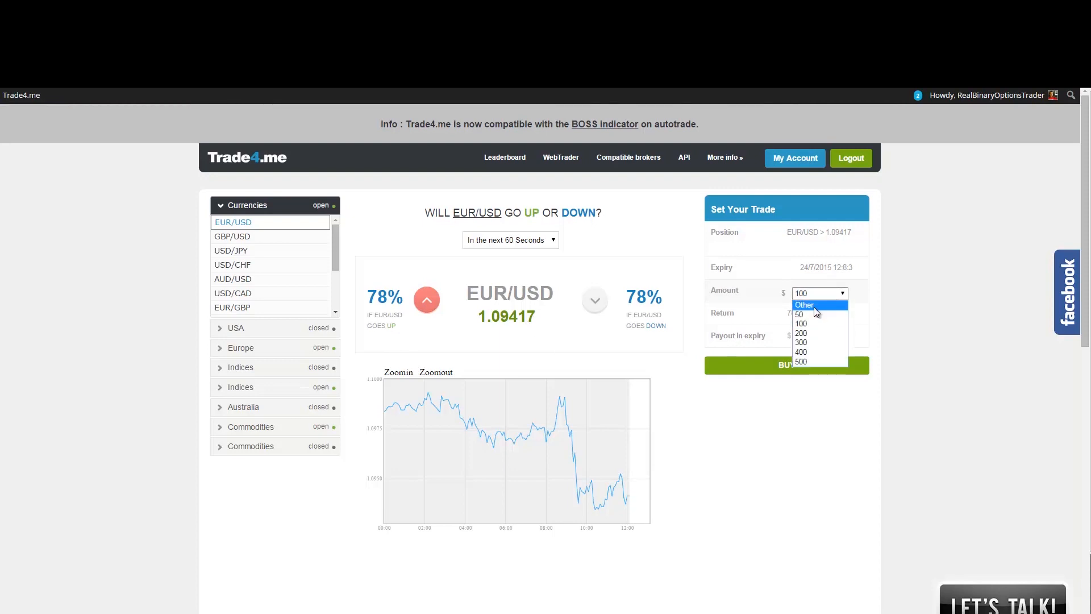
left_click(804, 304)
type("20")
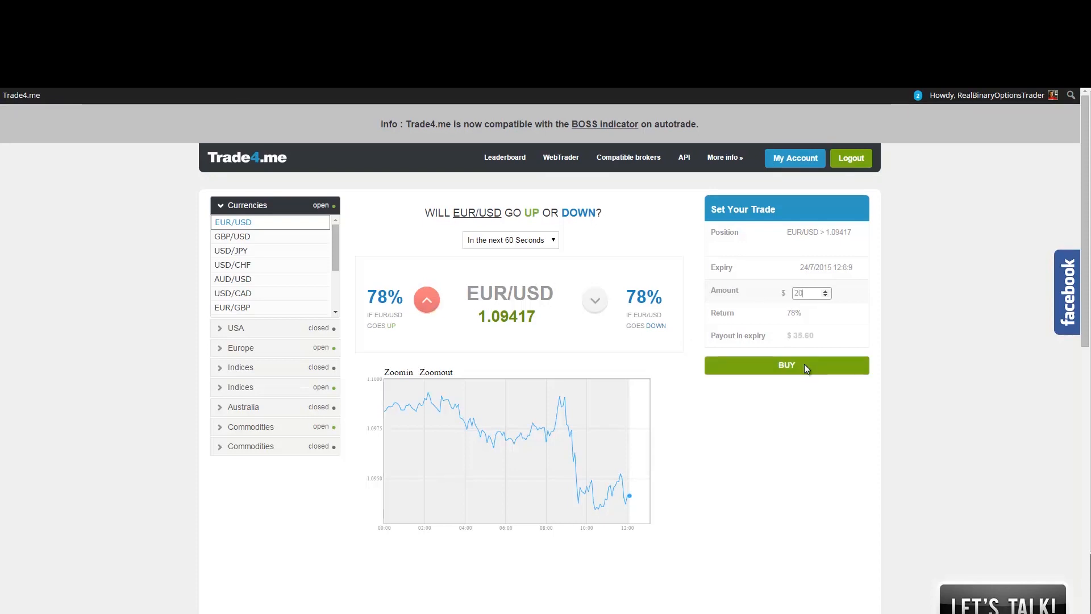
Buy the $20 EUR/USD call trade and get the success confirmation with its trade ID
left_click(785, 365)
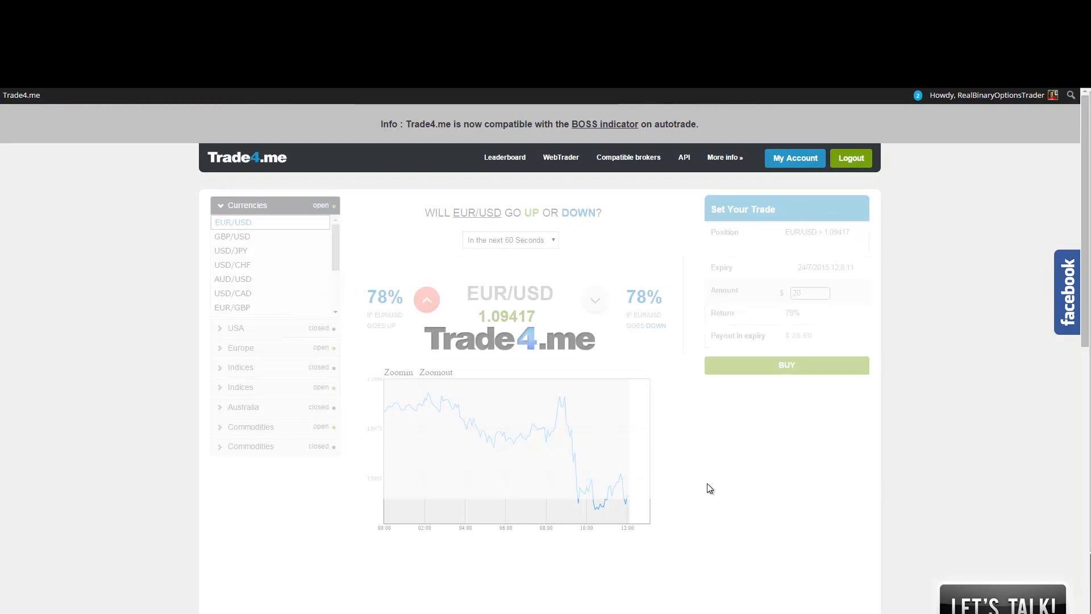
left_click(786, 365)
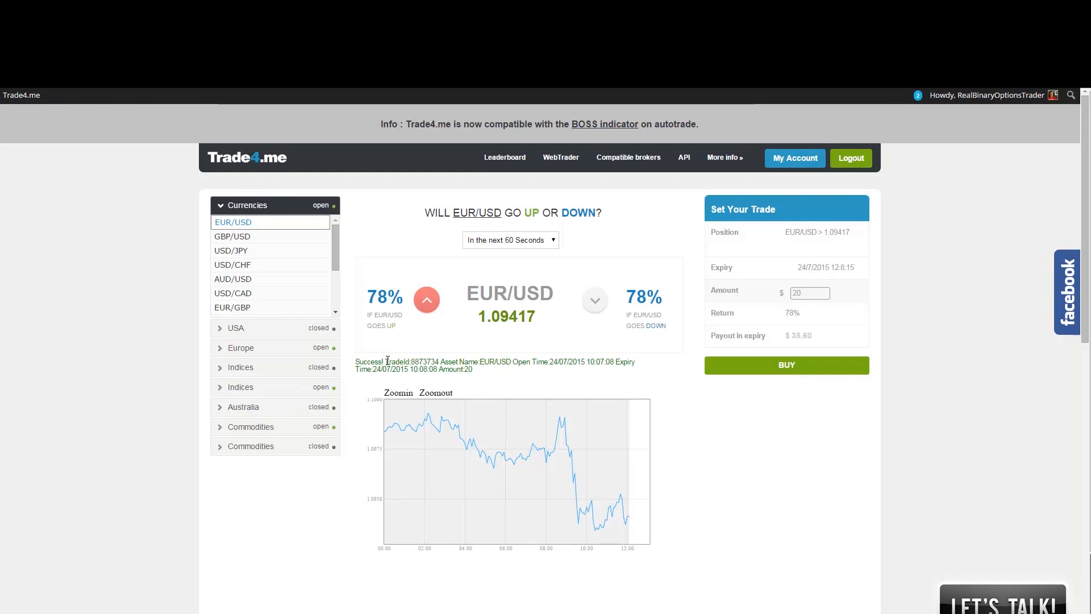
left_click_drag(385, 361, 473, 369)
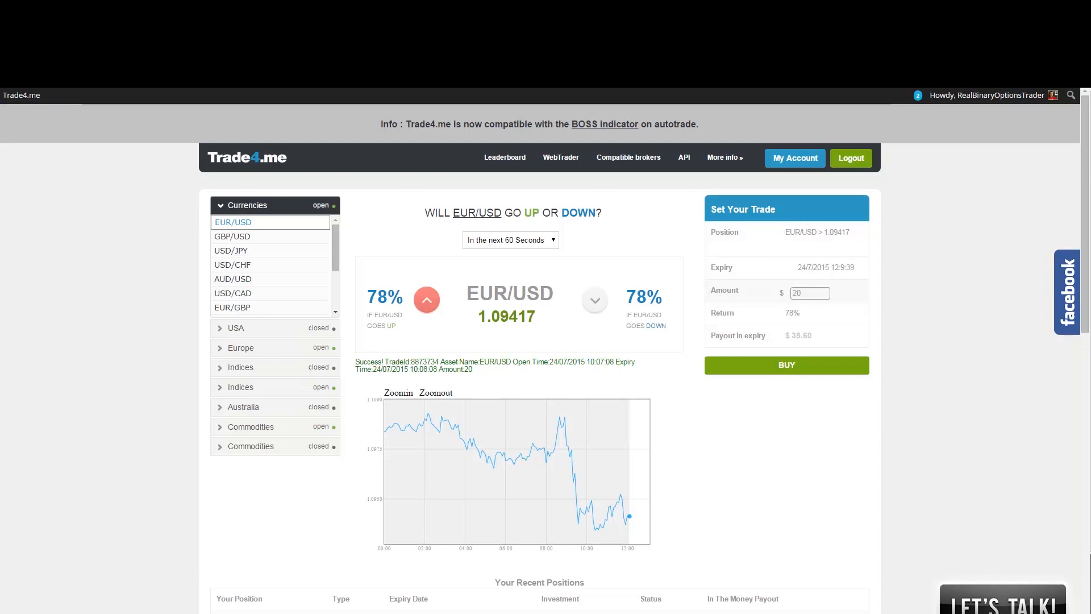
mouse_move(706, 552)
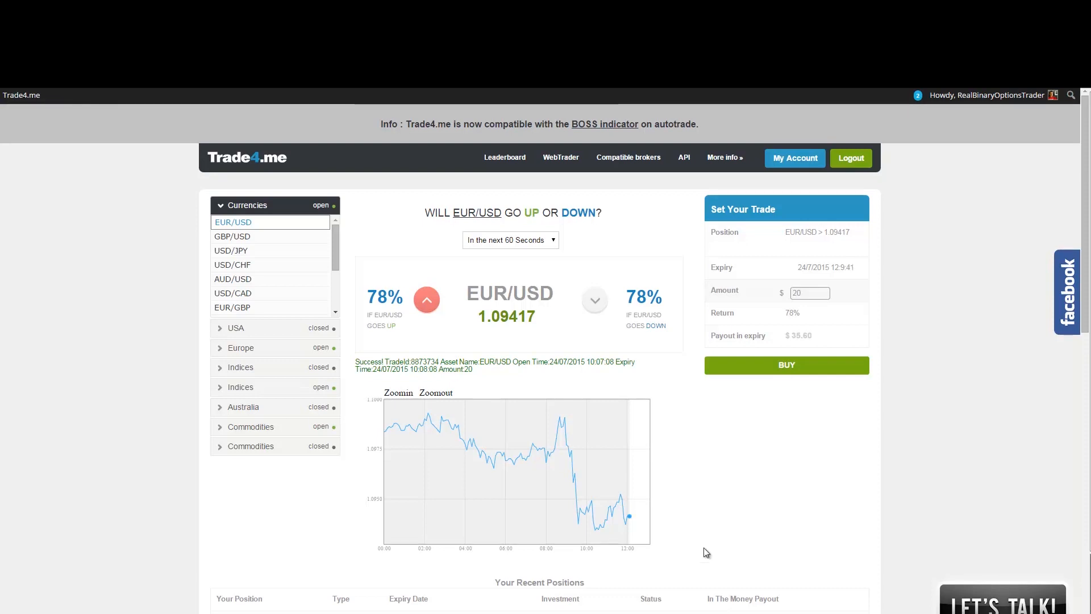
mouse_move(719, 515)
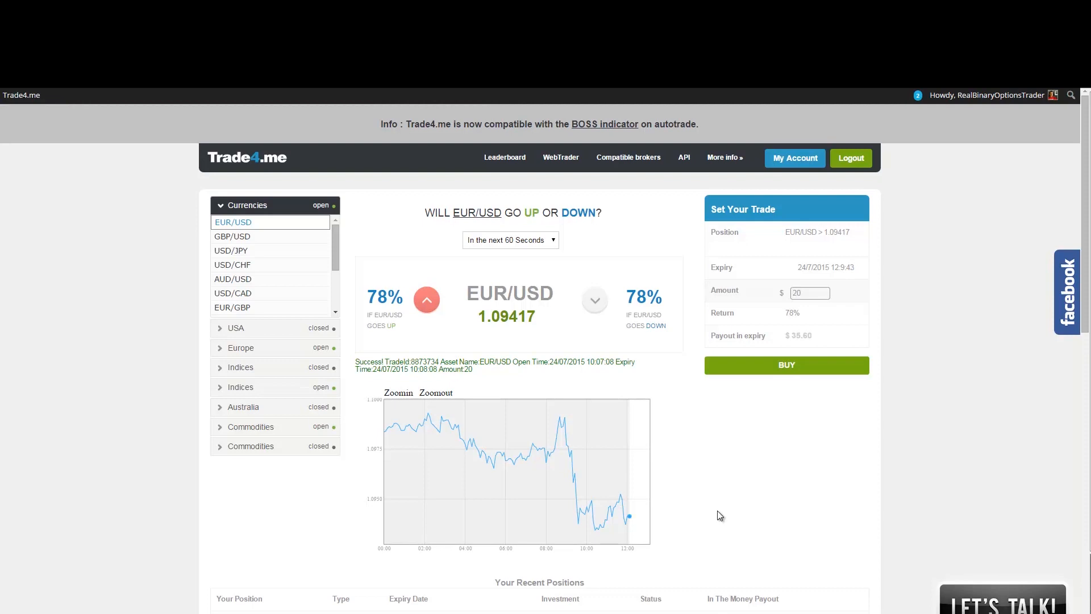